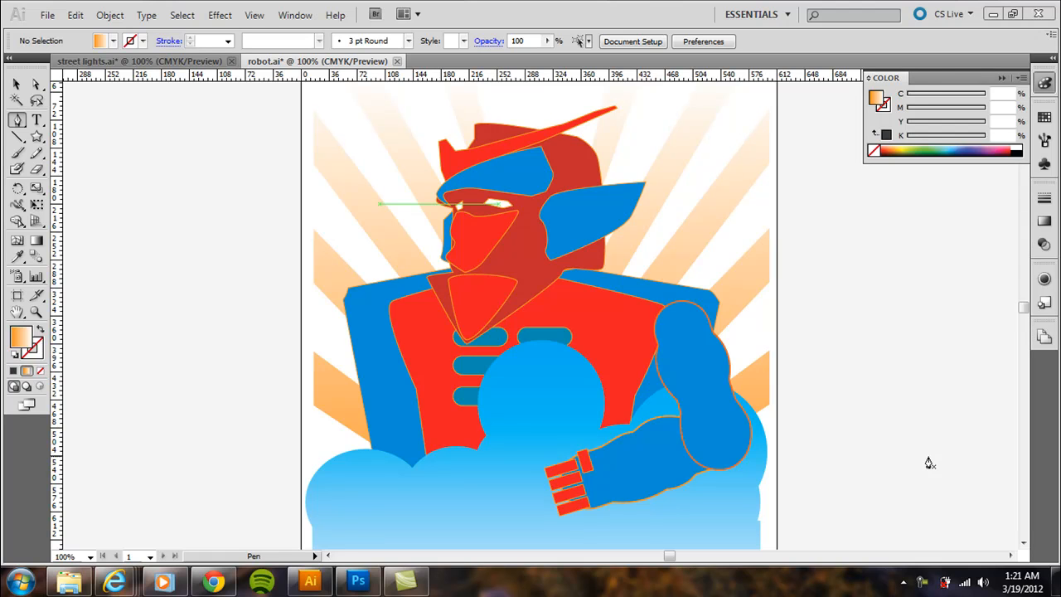
mouse_move(208, 298)
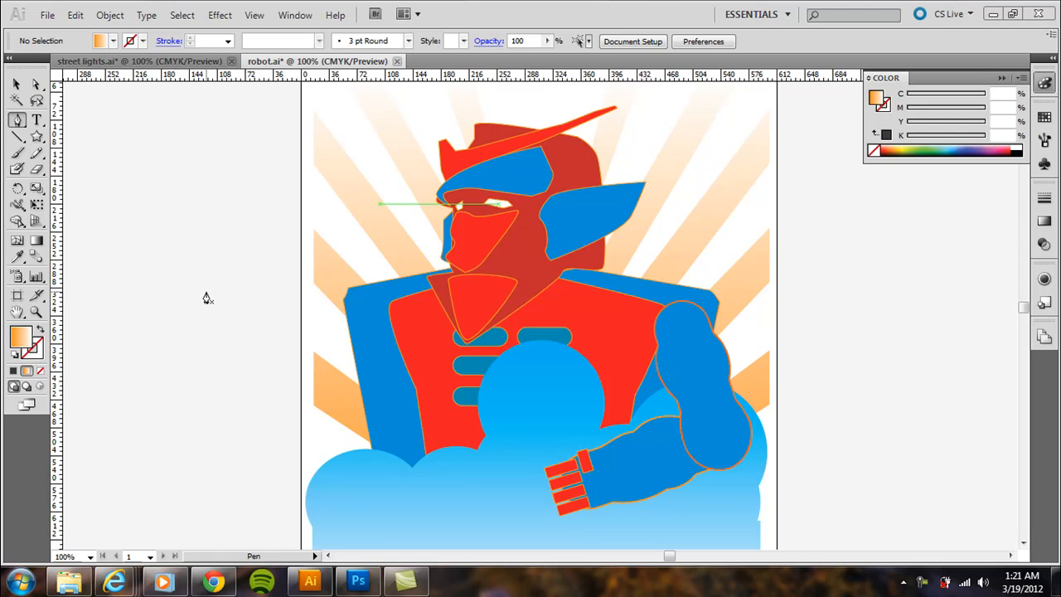
mouse_move(51, 128)
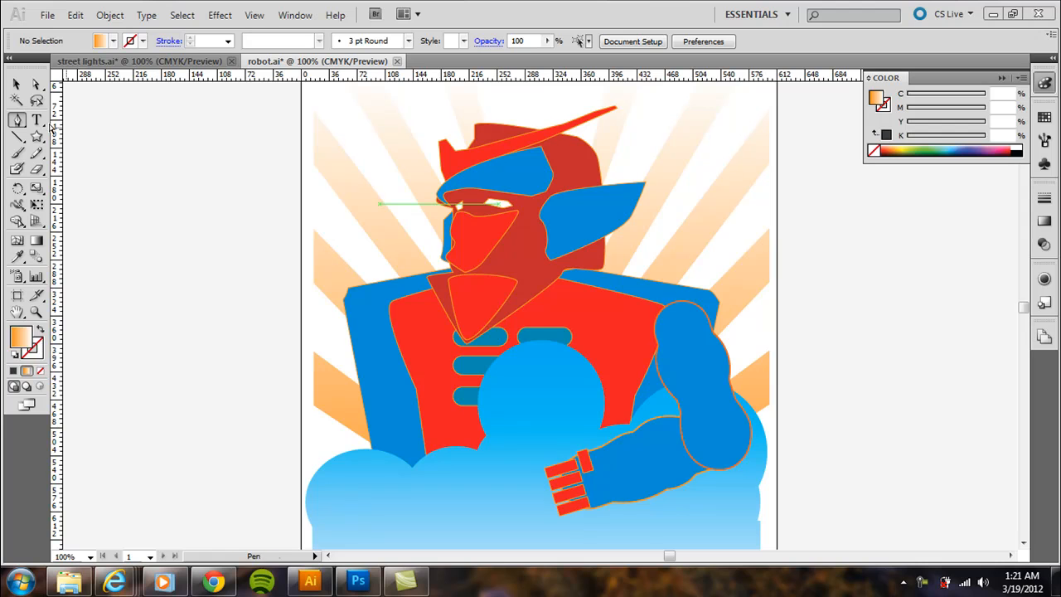
mouse_move(296, 156)
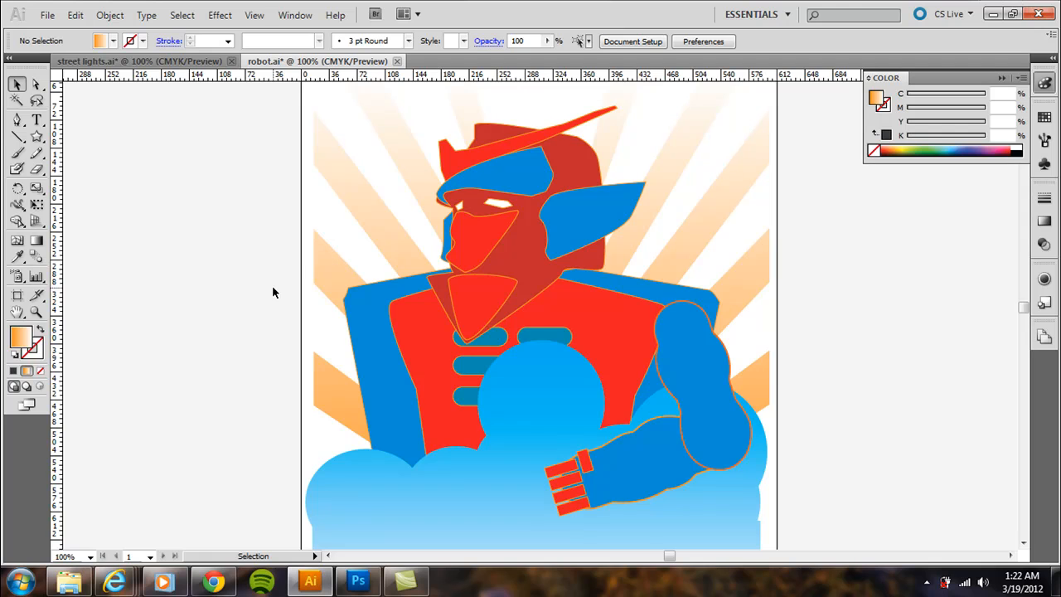
mouse_move(256, 292)
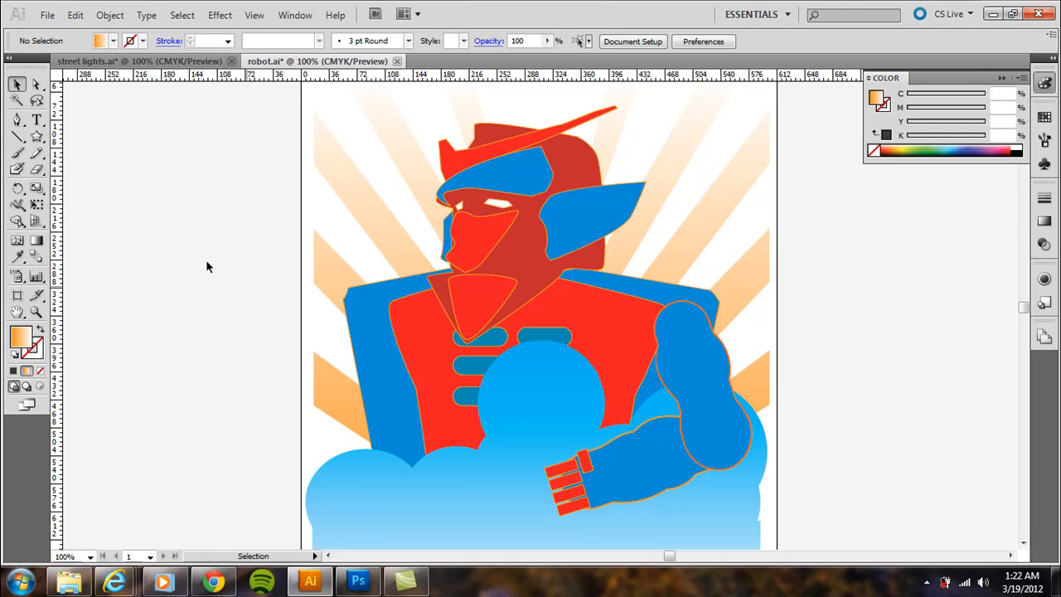
mouse_move(163, 287)
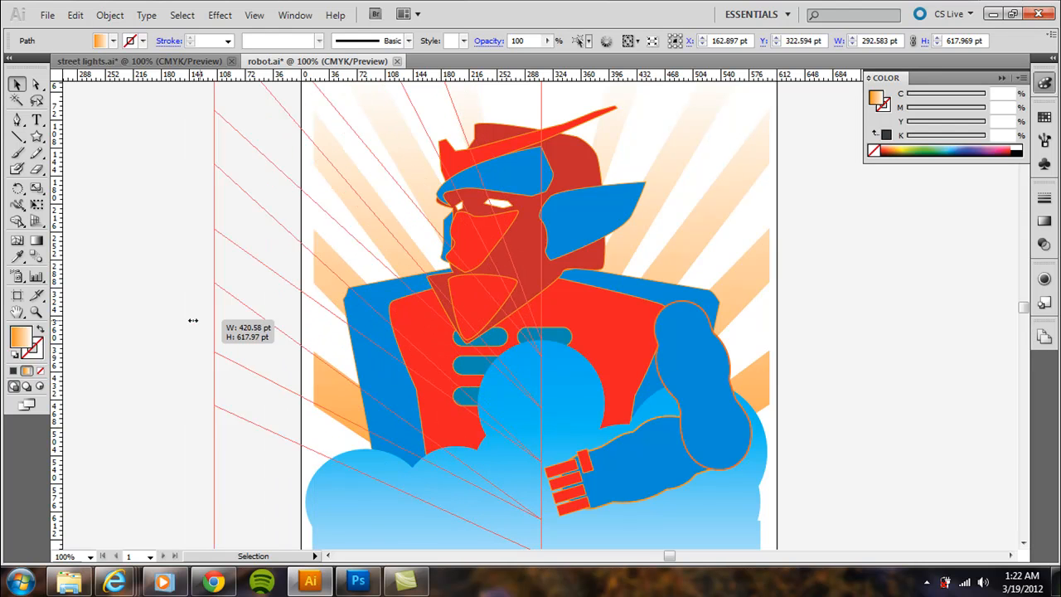
Step: Widen the sunburst ray shape and drag its corner and left-edge points outward
left_click_drag(193, 320, 263, 320)
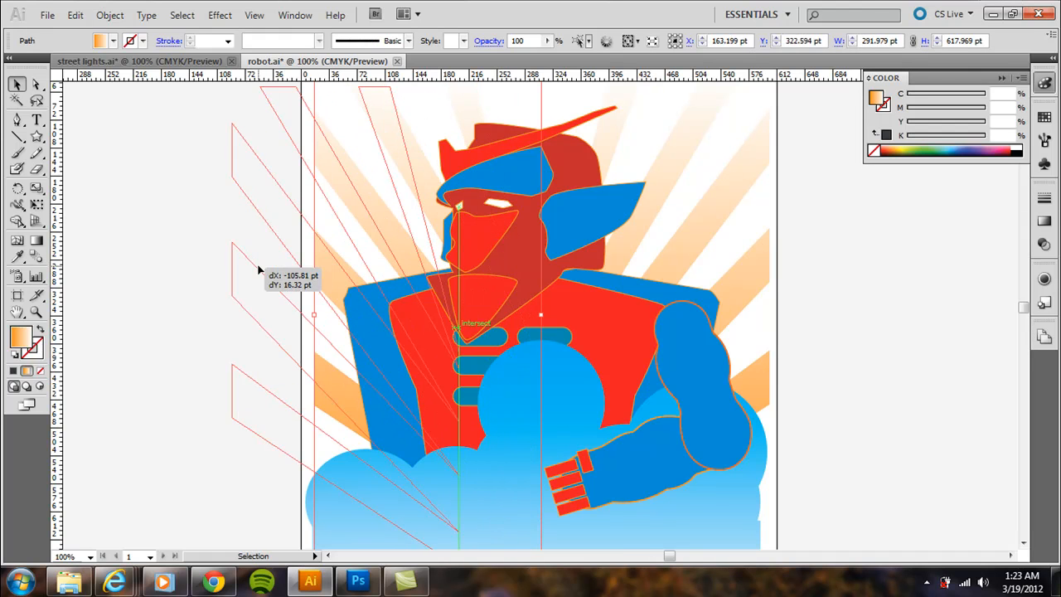
left_click(257, 270)
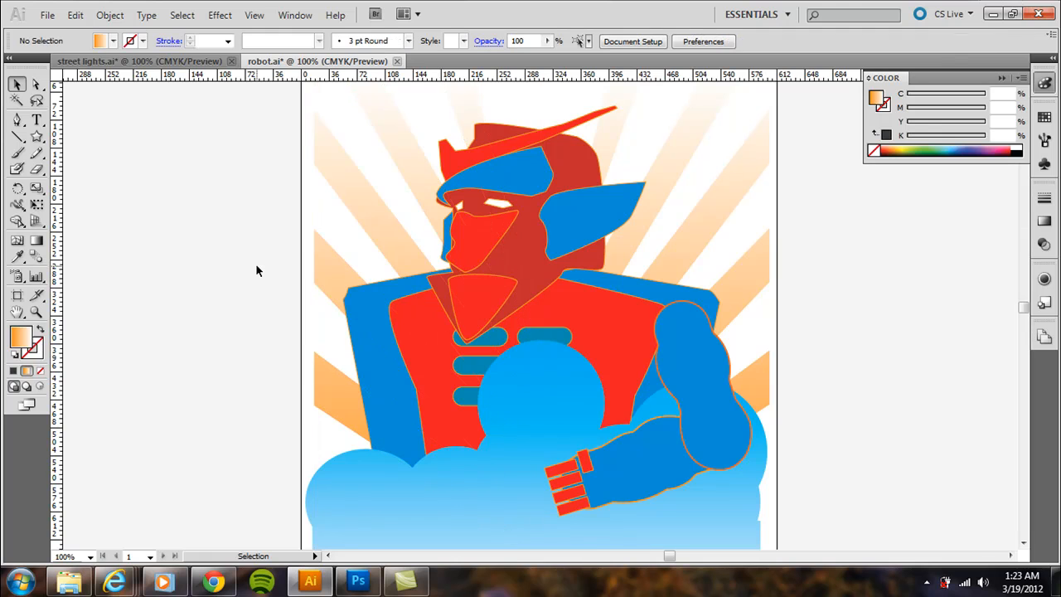
left_click(37, 85)
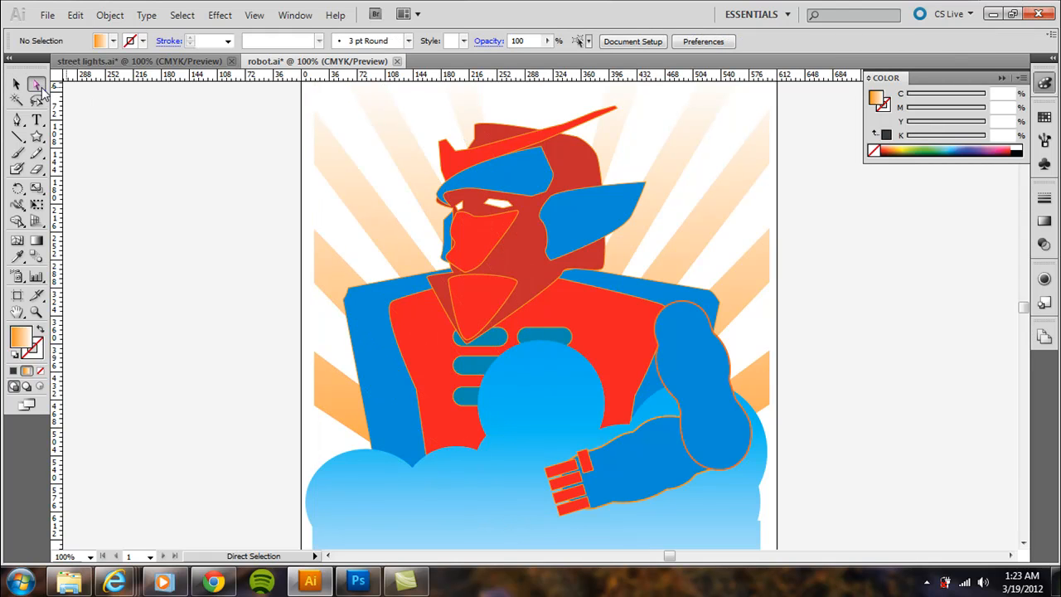
mouse_move(36, 85)
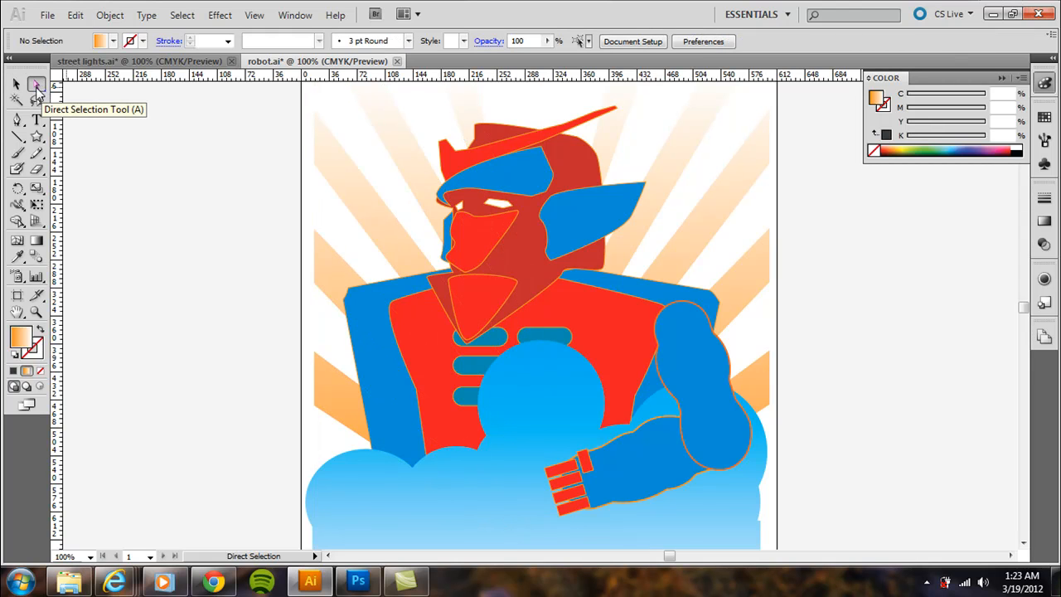
mouse_move(239, 182)
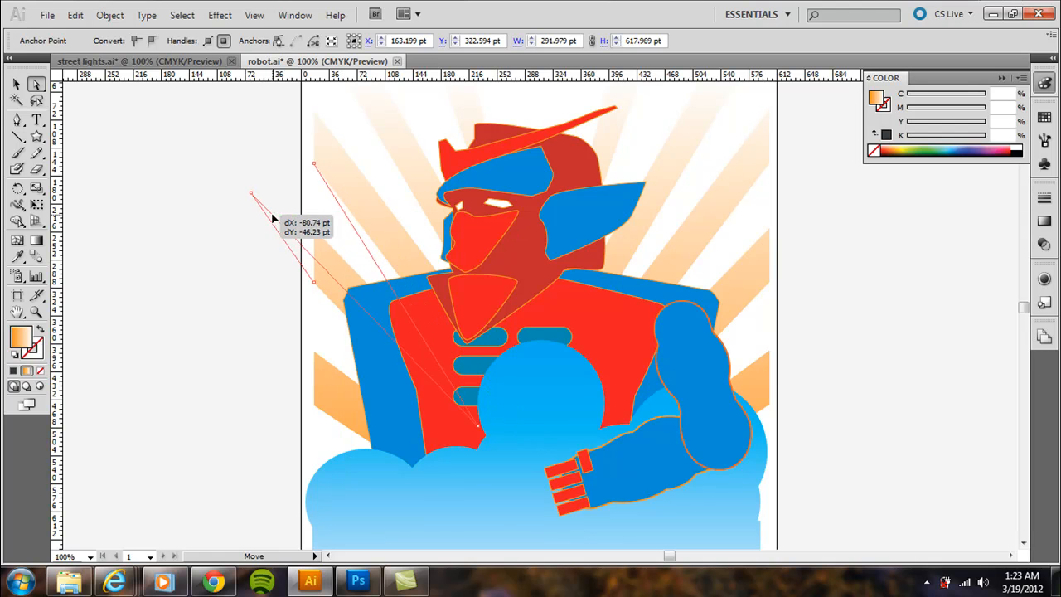
left_click_drag(274, 217, 336, 248)
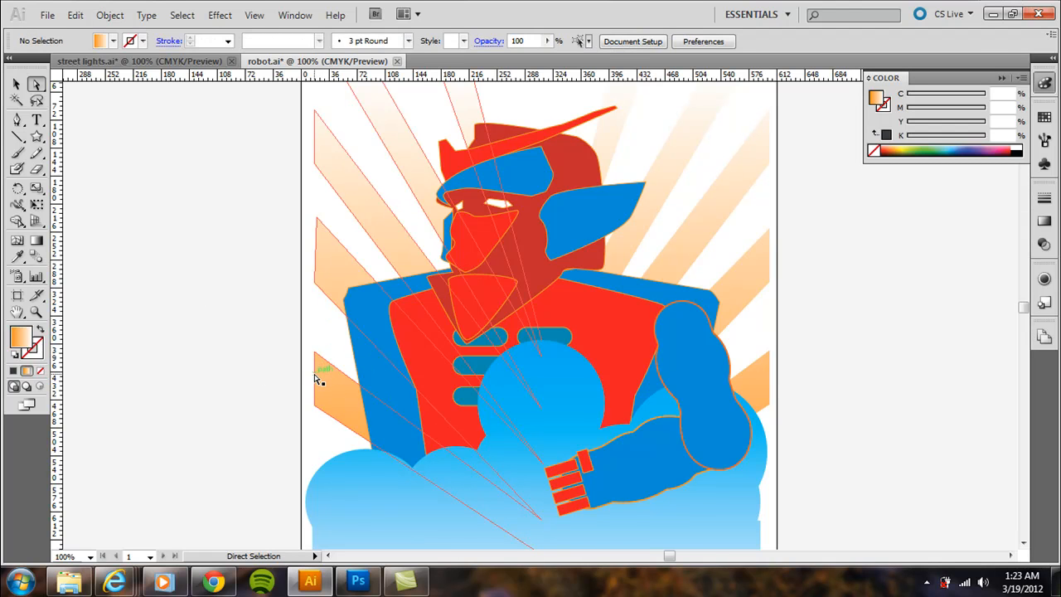
left_click_drag(322, 357, 325, 385)
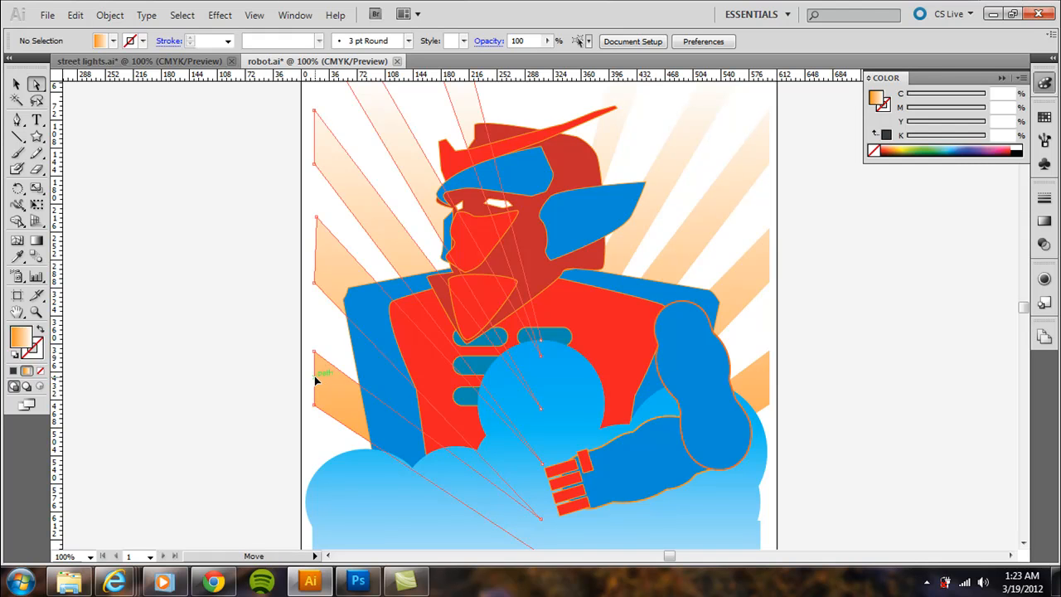
left_click_drag(315, 373, 331, 349)
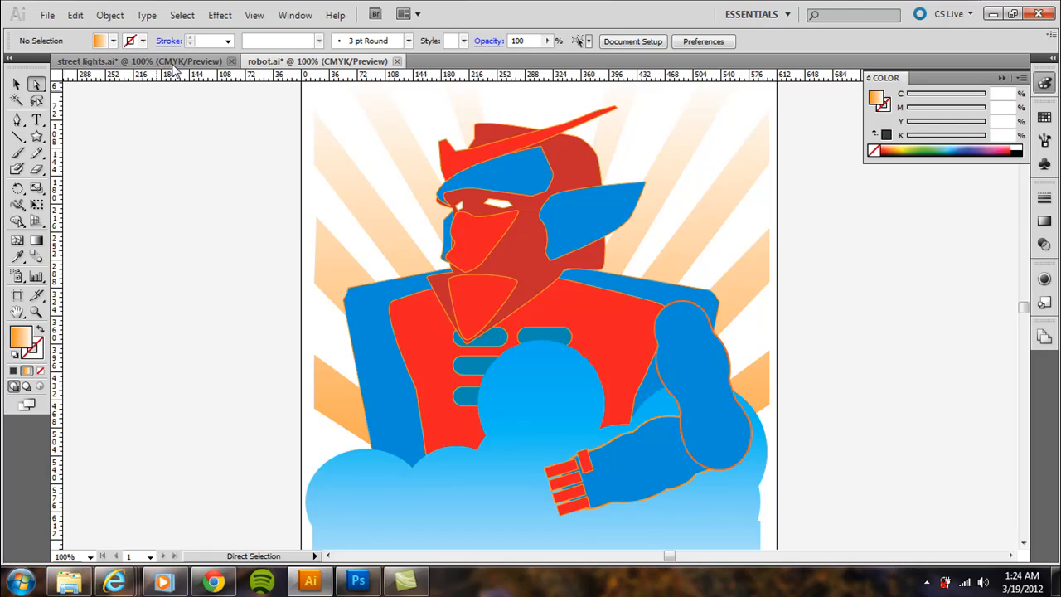
Step: Switch to street lights.ai and select the lamp head's anchor points with Direct Selection
left_click(133, 60)
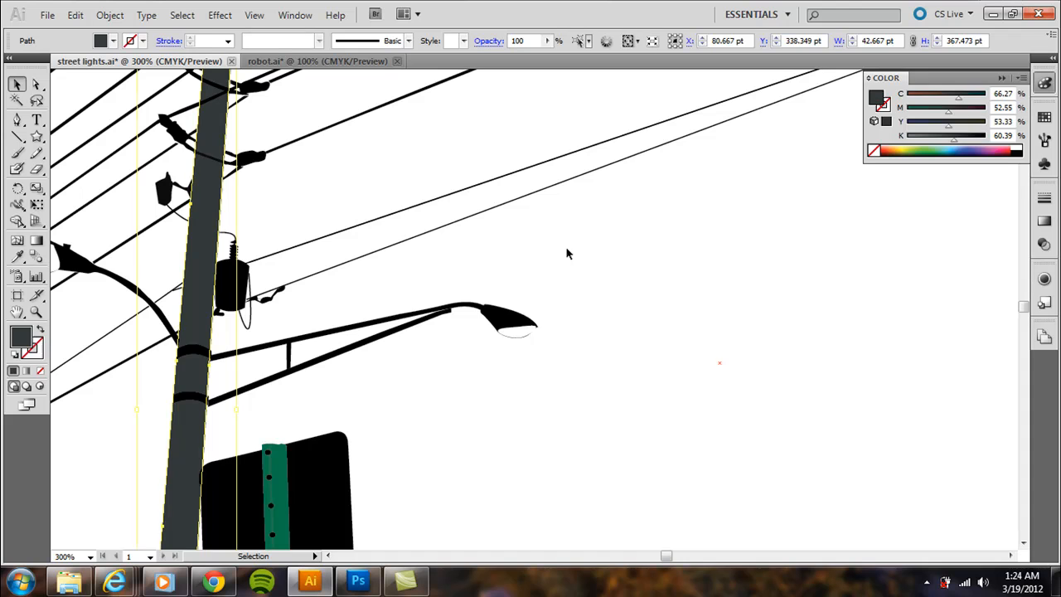
left_click(510, 321)
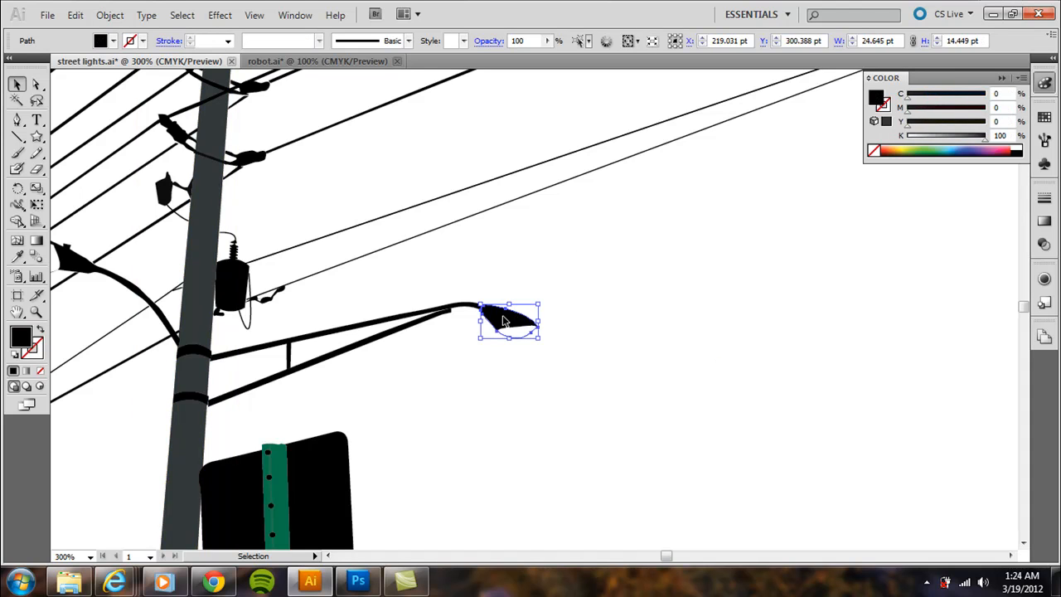
left_click_drag(508, 322, 580, 267)
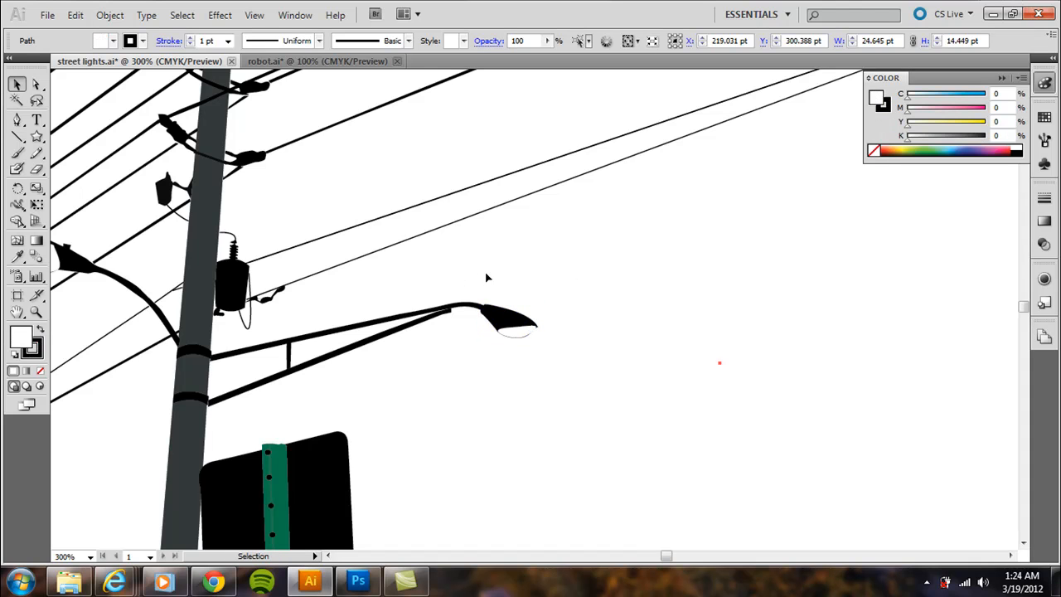
left_click(17, 84)
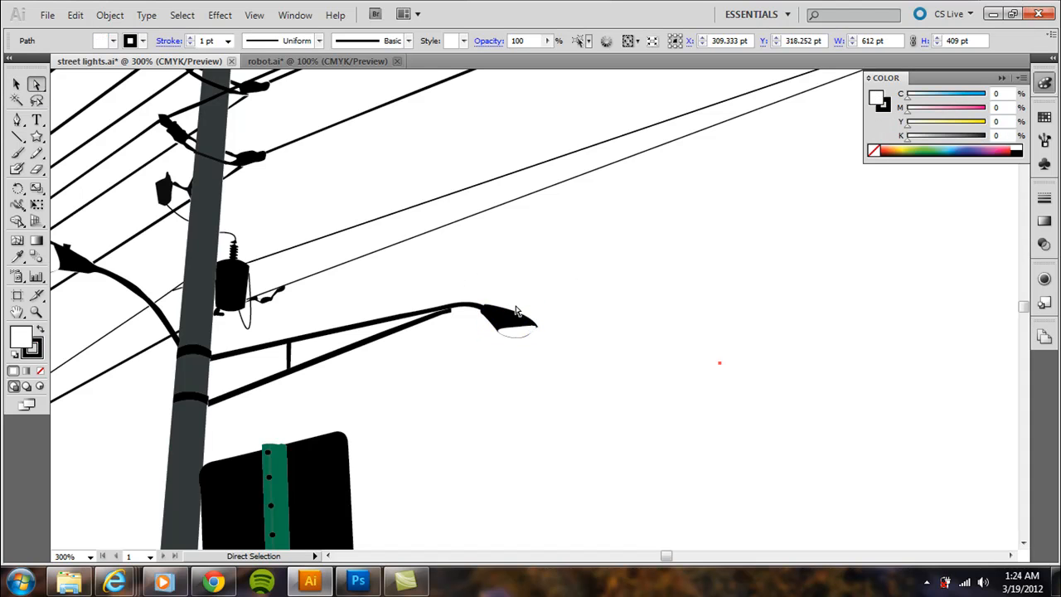
left_click(510, 320)
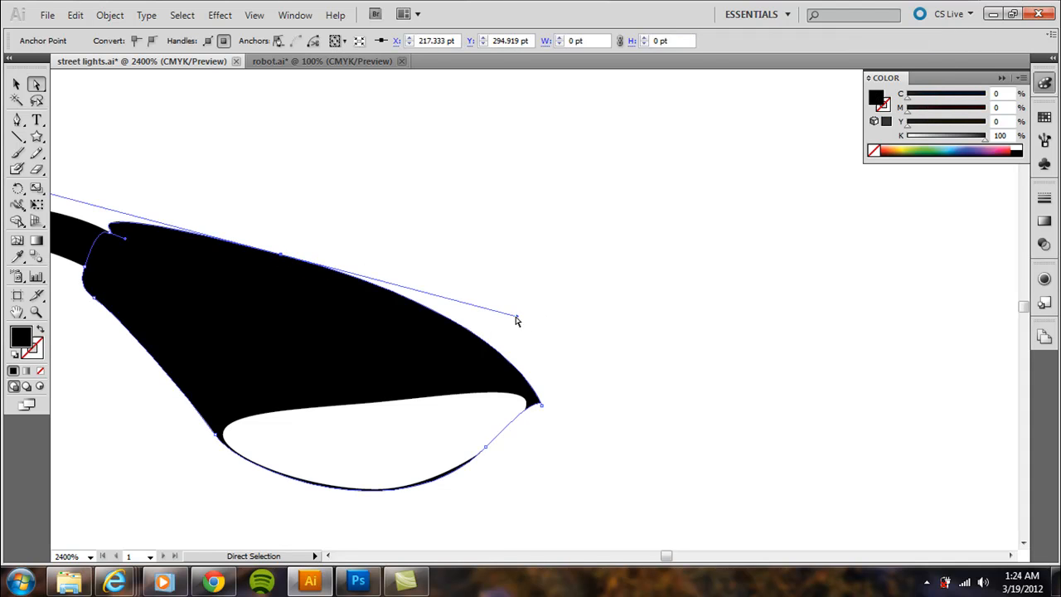
Step: Drag the lamp head's top-curve handles and segments to bend its outline
left_click_drag(516, 320, 497, 358)
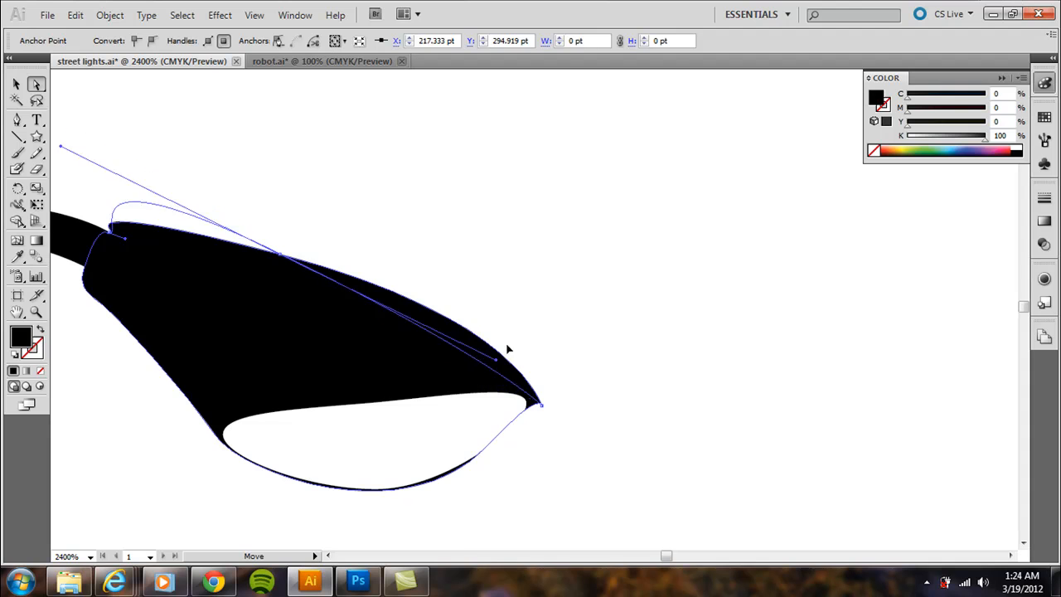
left_click_drag(508, 351, 531, 315)
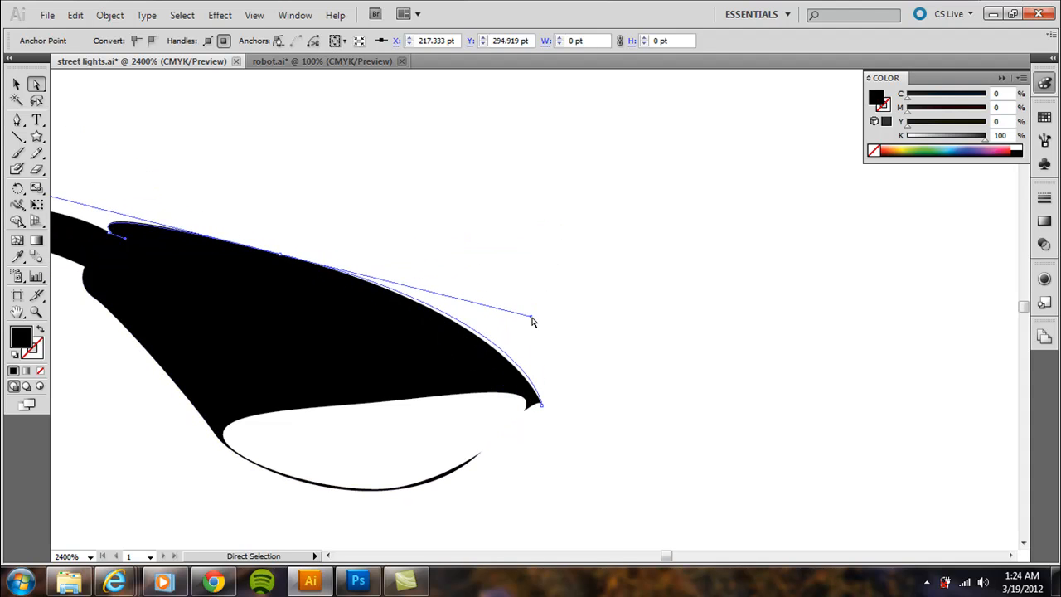
left_click_drag(533, 322, 524, 343)
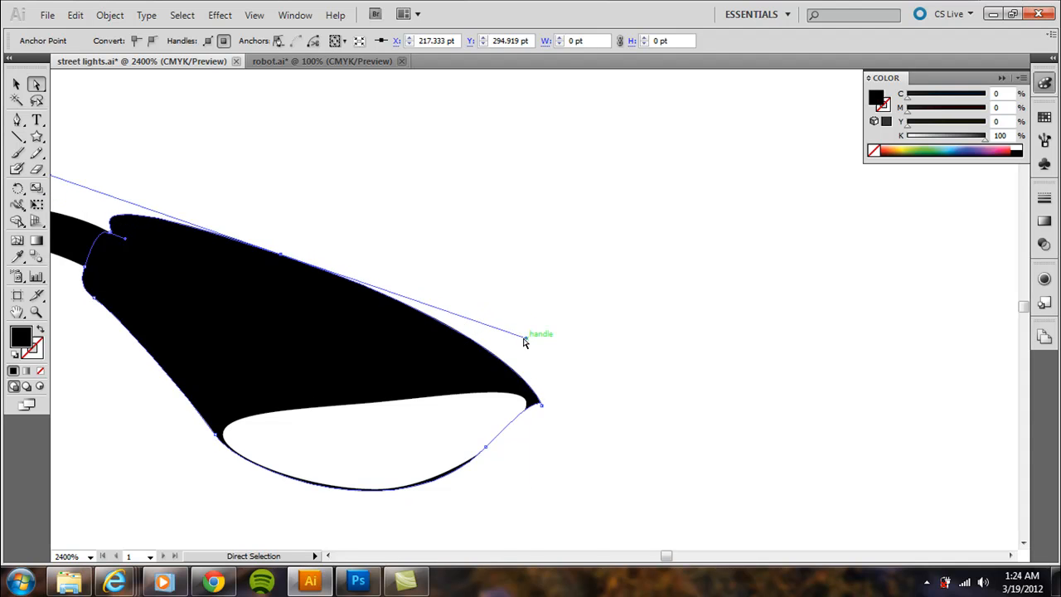
left_click_drag(540, 333, 537, 325)
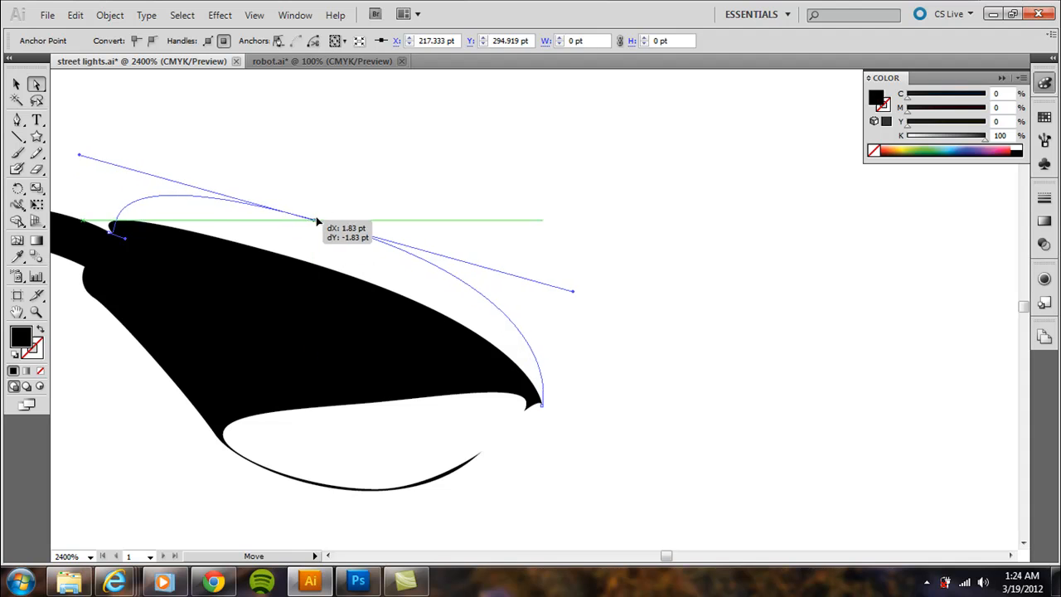
left_click_drag(318, 222, 290, 265)
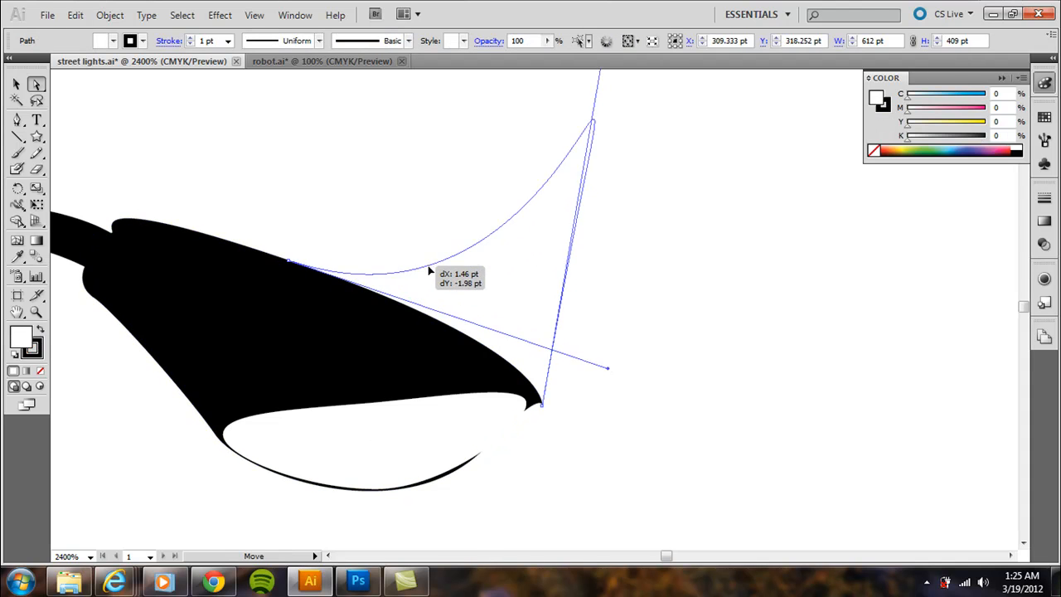
left_click_drag(430, 271, 420, 317)
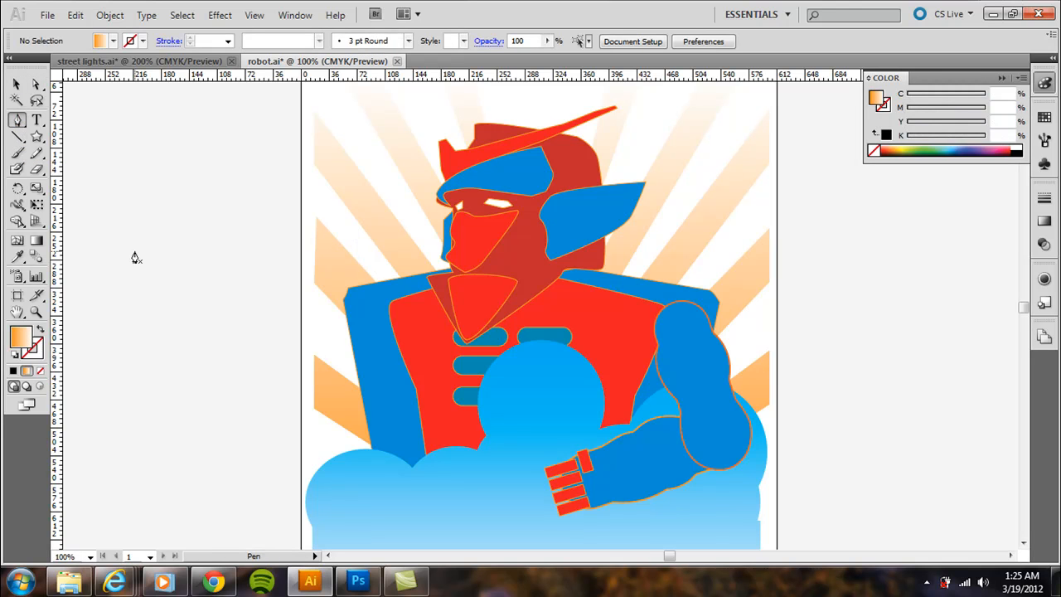
Step: Drag the blob's top anchor and curve handles to form a rounded dome
left_click_drag(126, 256, 274, 235)
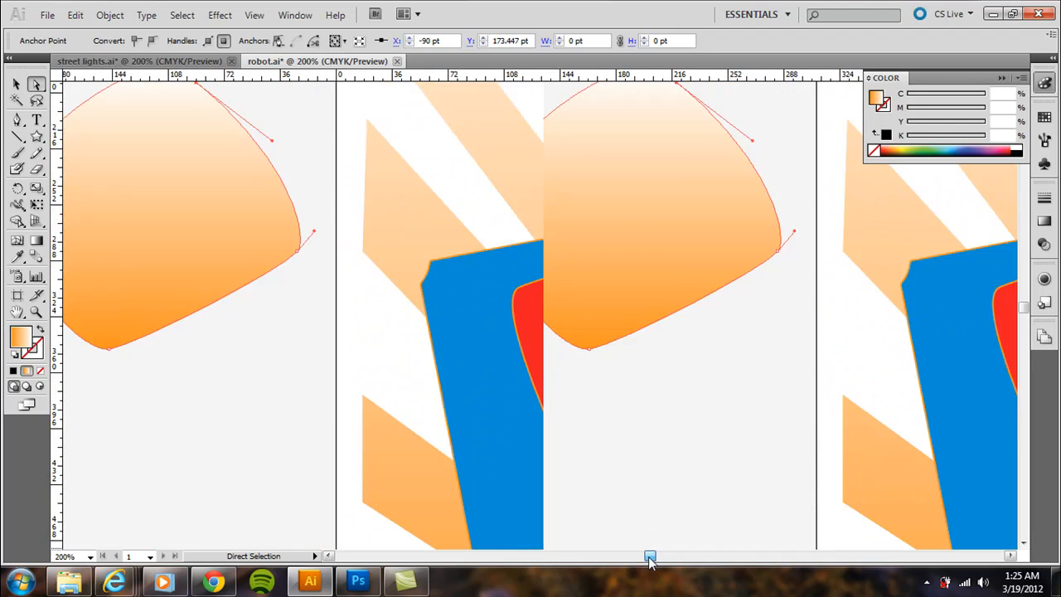
scroll("right", 3)
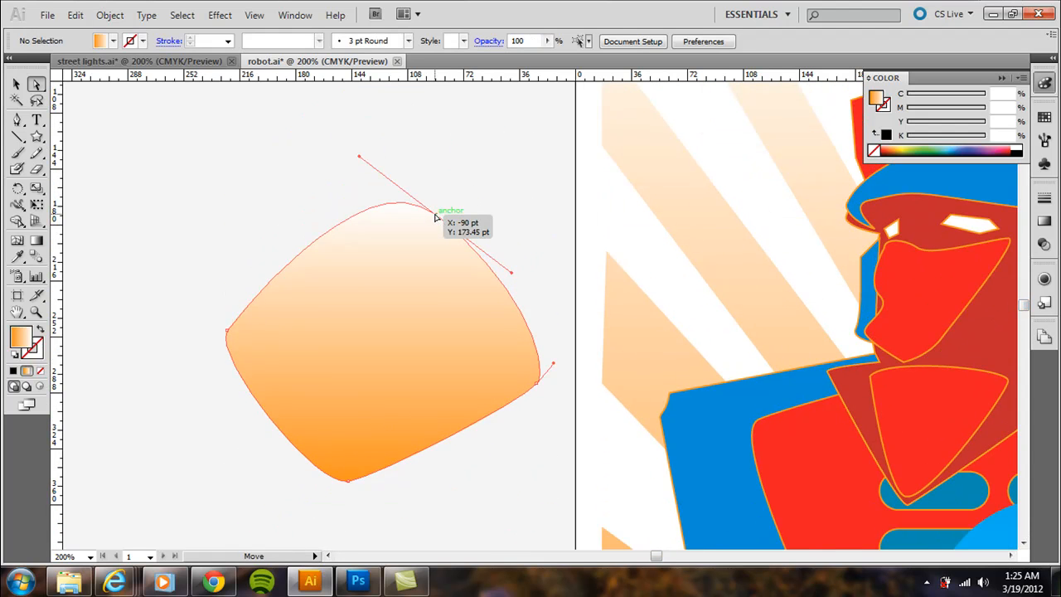
left_click_drag(437, 217, 338, 151)
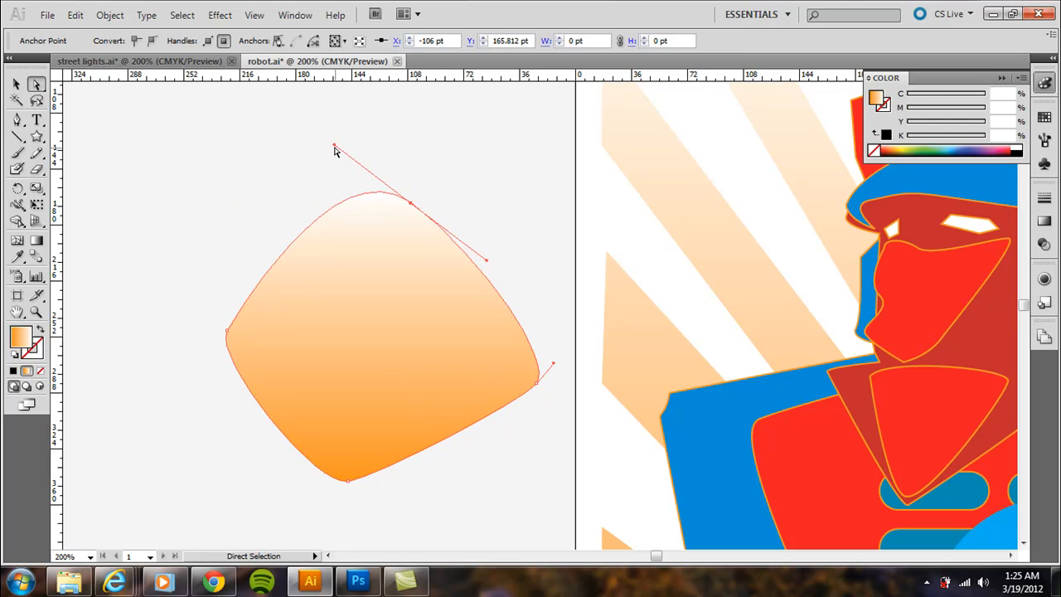
left_click_drag(336, 149, 307, 205)
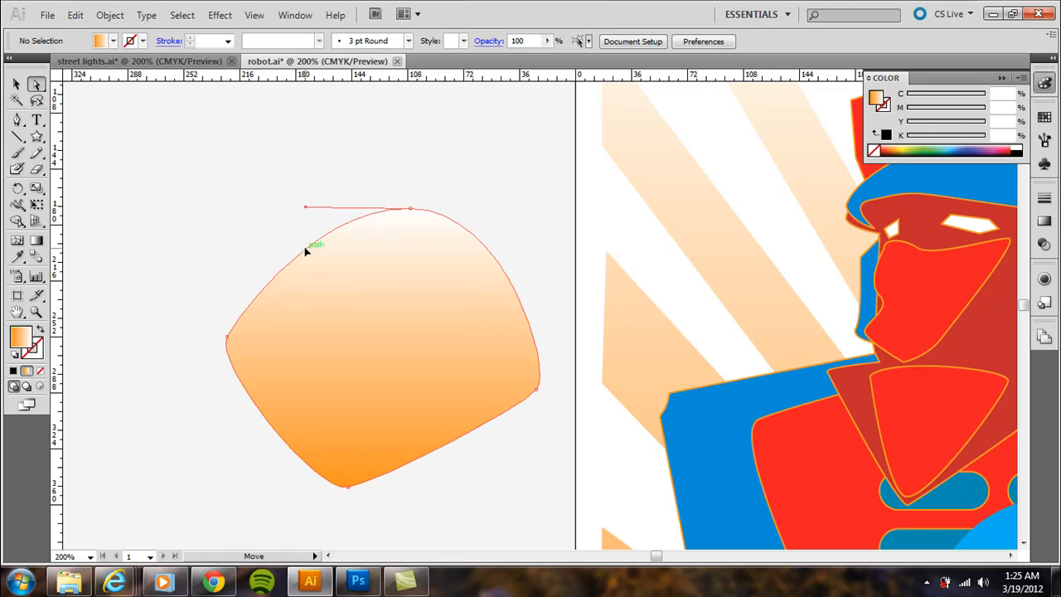
left_click_drag(309, 245, 305, 249)
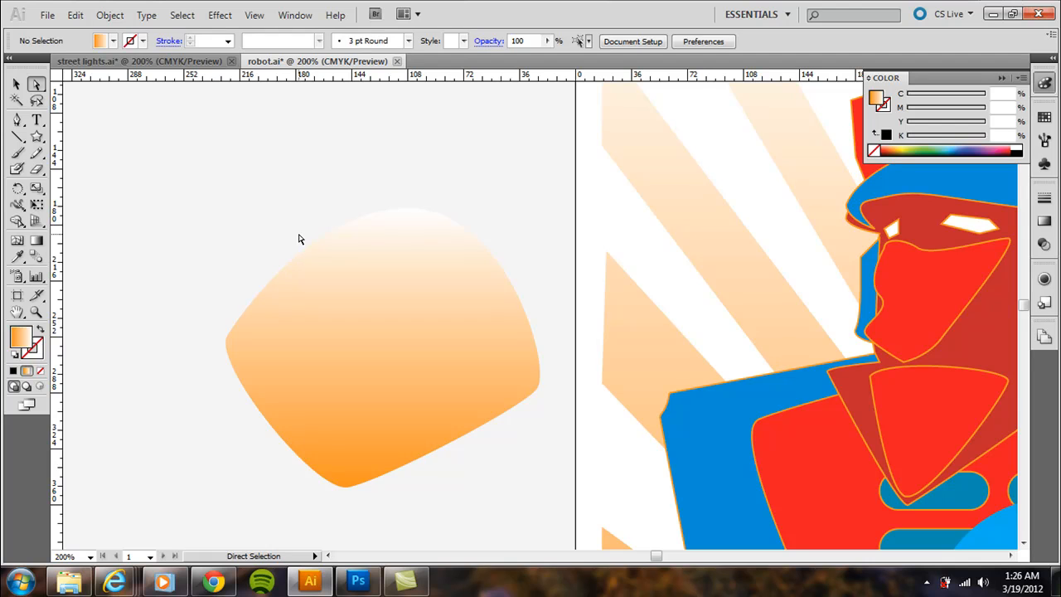
left_click(313, 249)
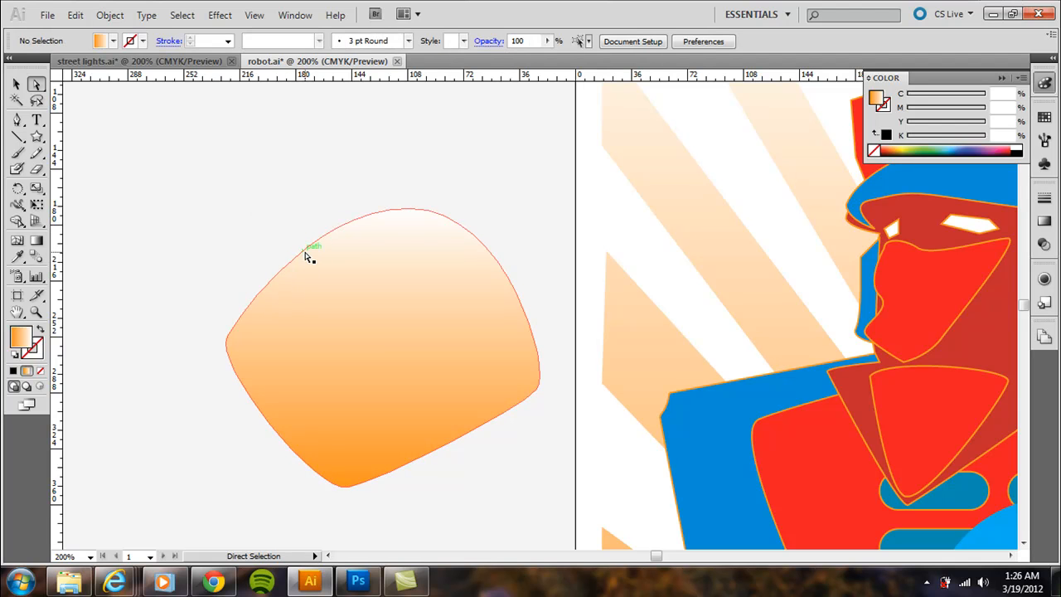
left_click(17, 122)
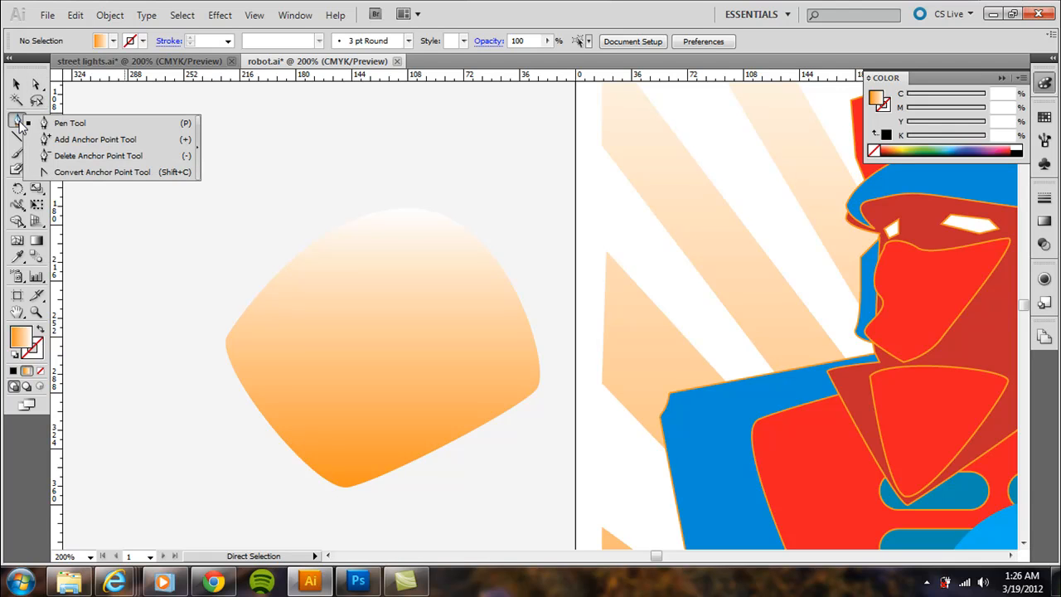
mouse_move(76, 143)
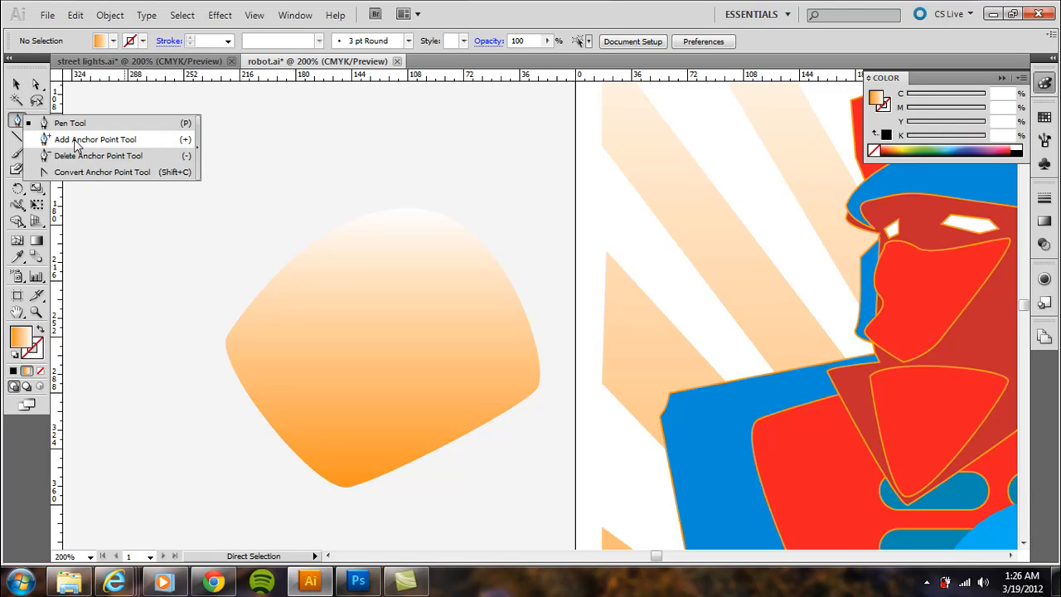
Step: Add an anchor point on the blob's edge with the Add Anchor Point Tool
left_click(95, 140)
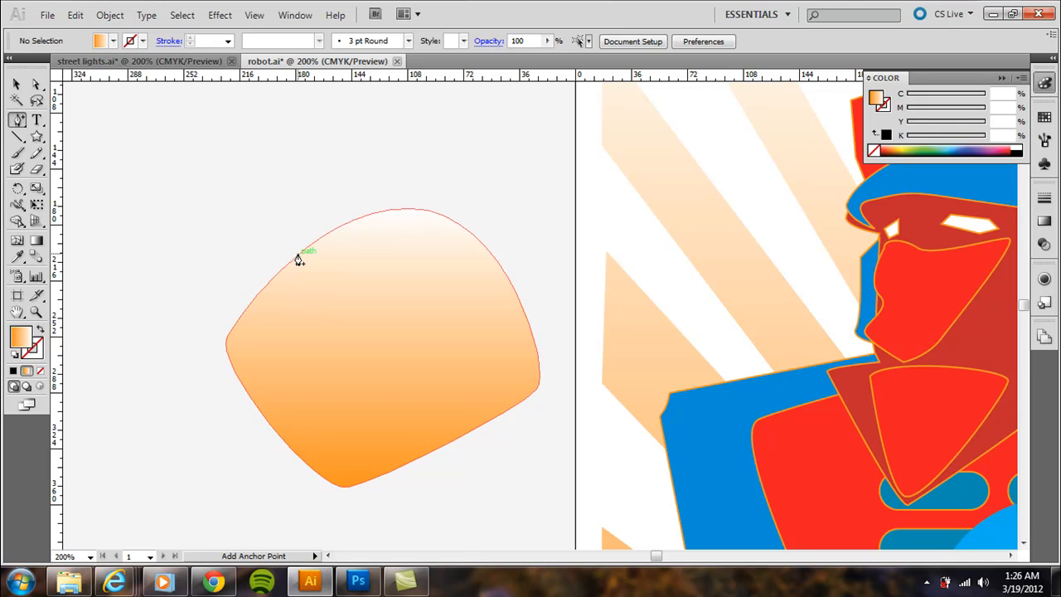
left_click(300, 257)
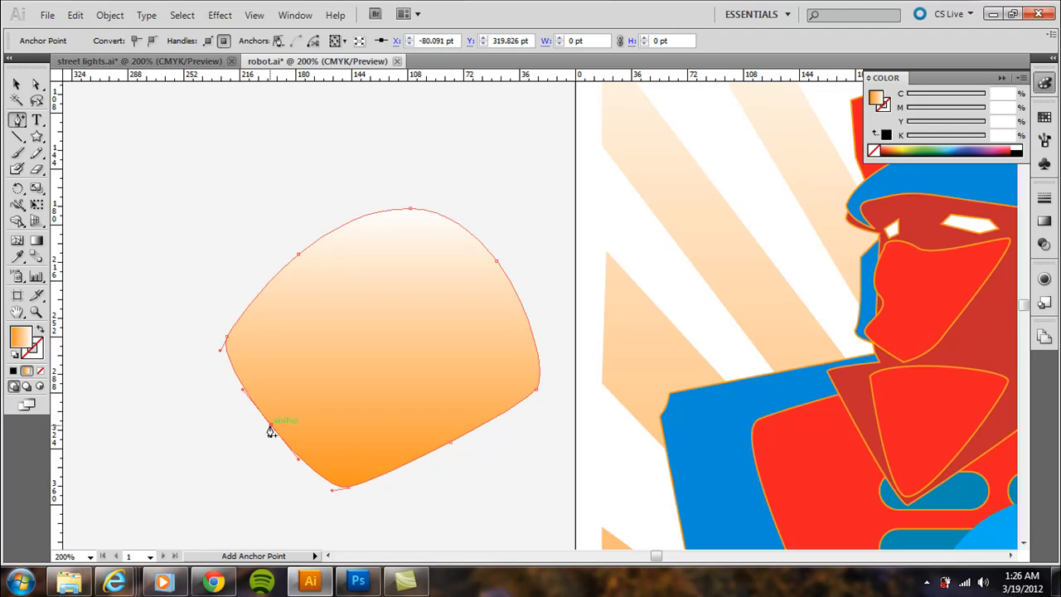
mouse_move(36, 85)
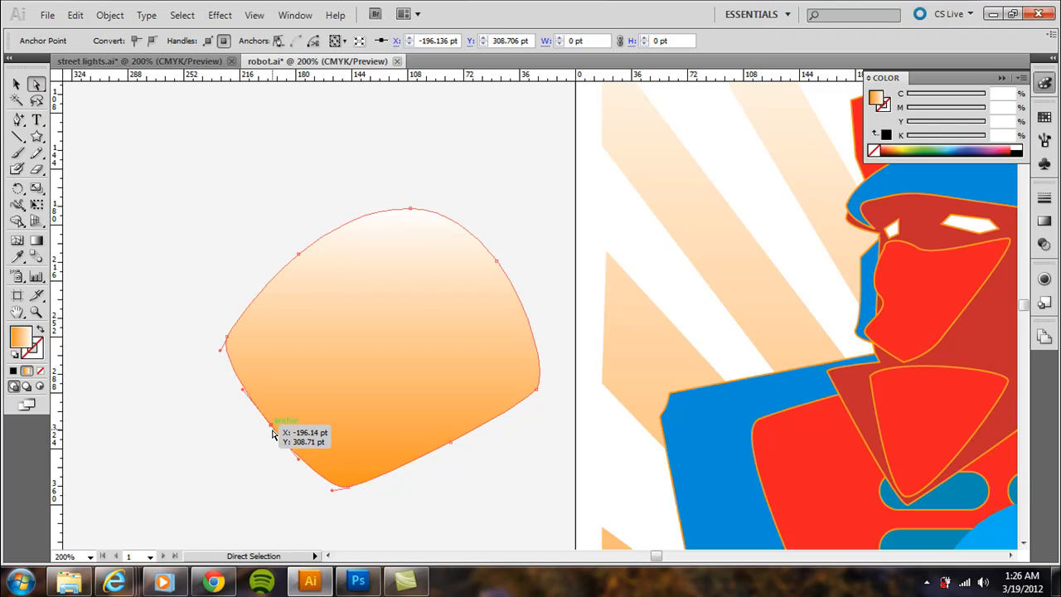
Step: Curve the lower-left edge inward, round the upper-left corner, and raise a top anchor
left_click_drag(274, 435, 253, 452)
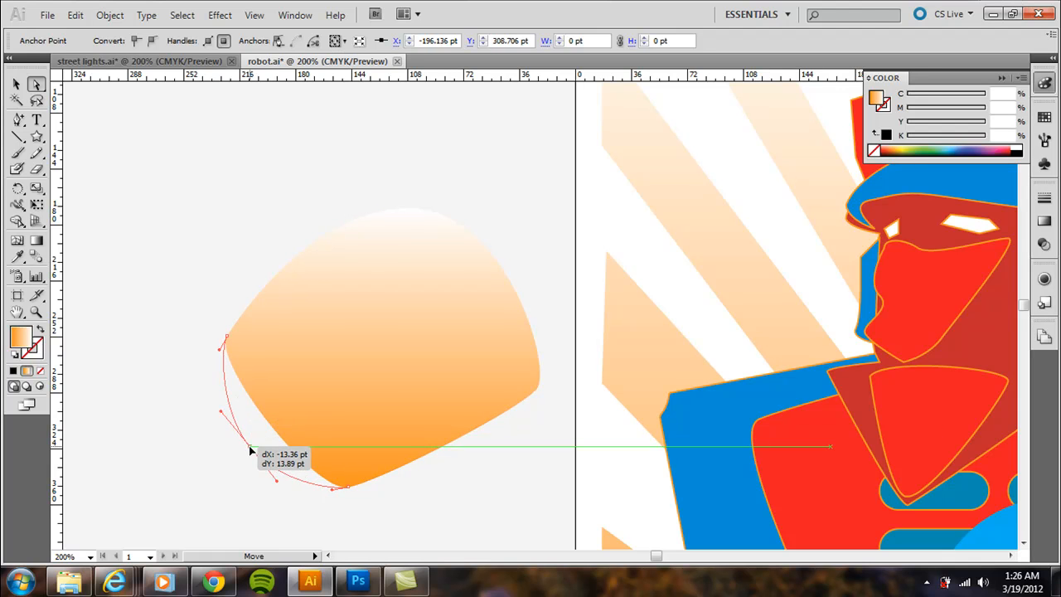
left_click_drag(251, 450, 249, 408)
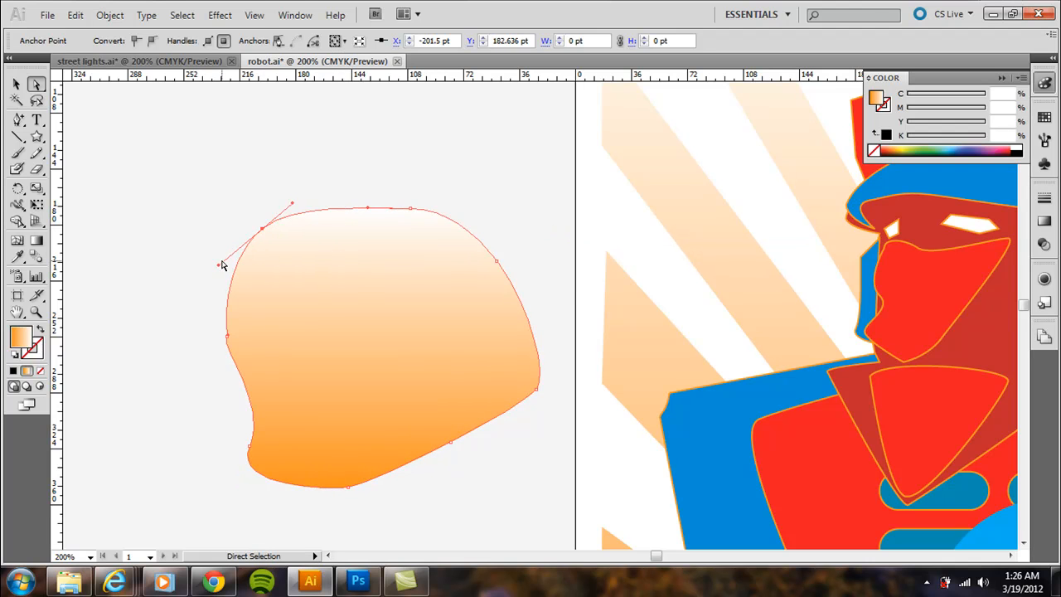
left_click_drag(222, 265, 258, 294)
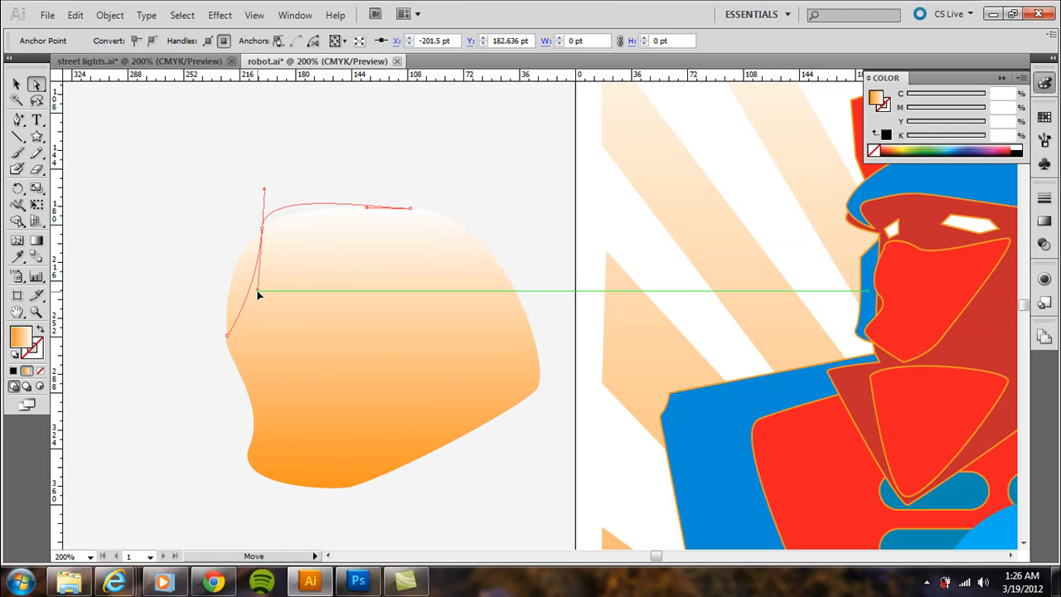
left_click_drag(260, 295, 203, 270)
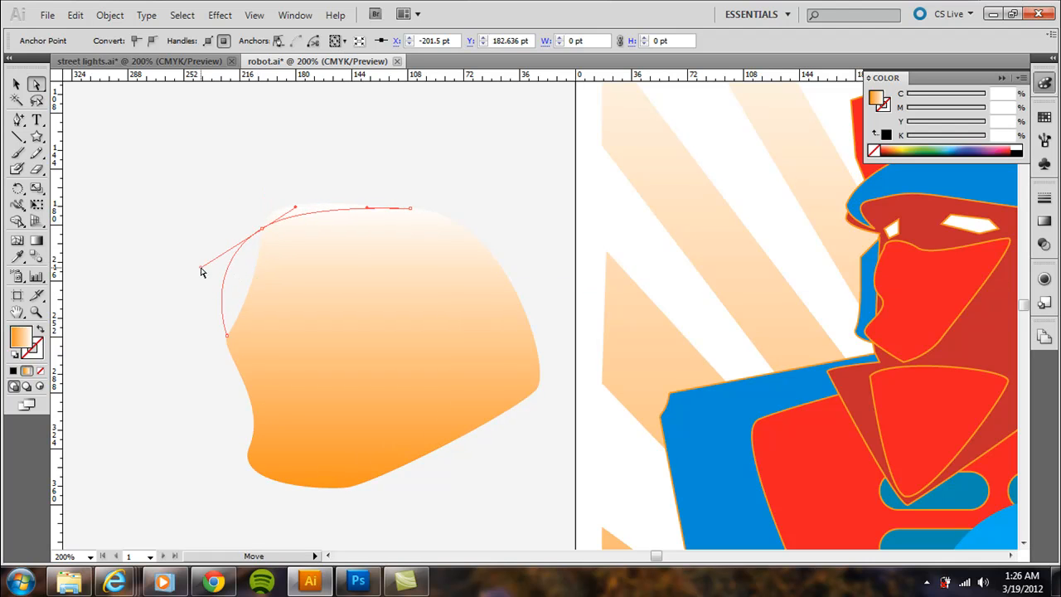
left_click_drag(202, 271, 265, 239)
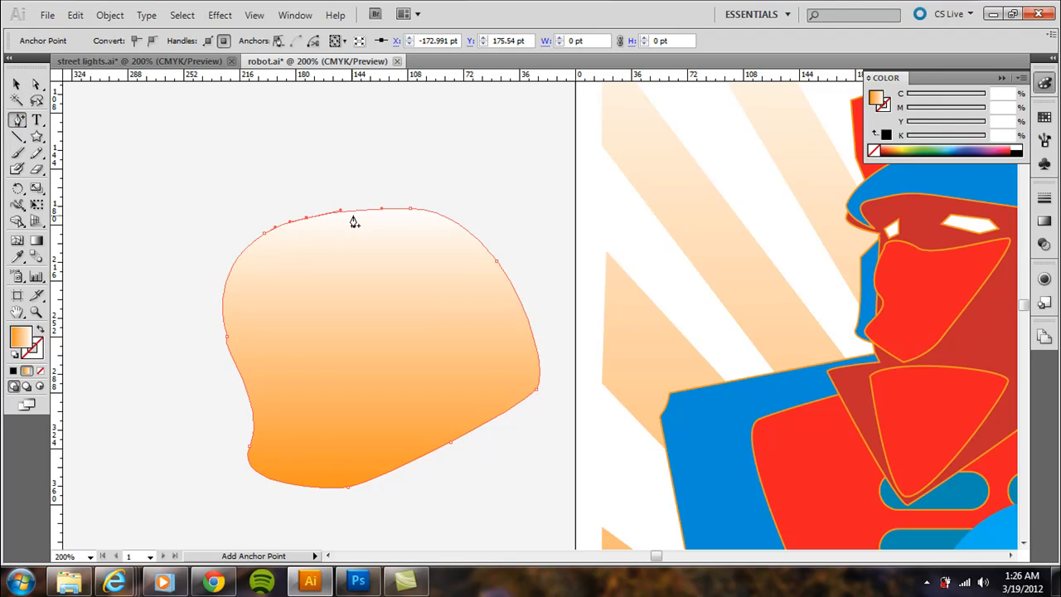
mouse_move(440, 220)
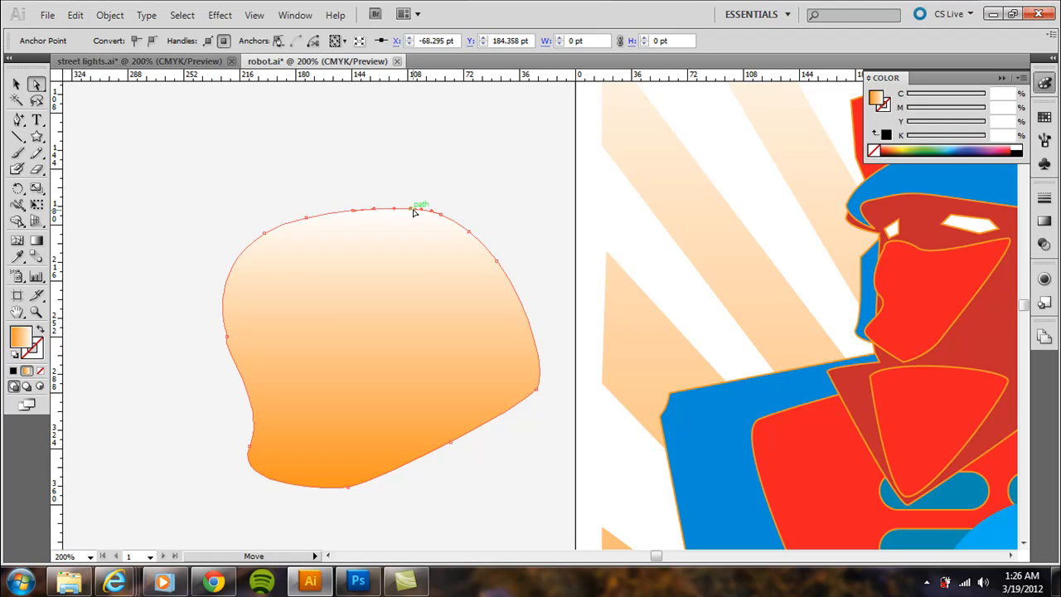
left_click_drag(416, 206, 419, 181)
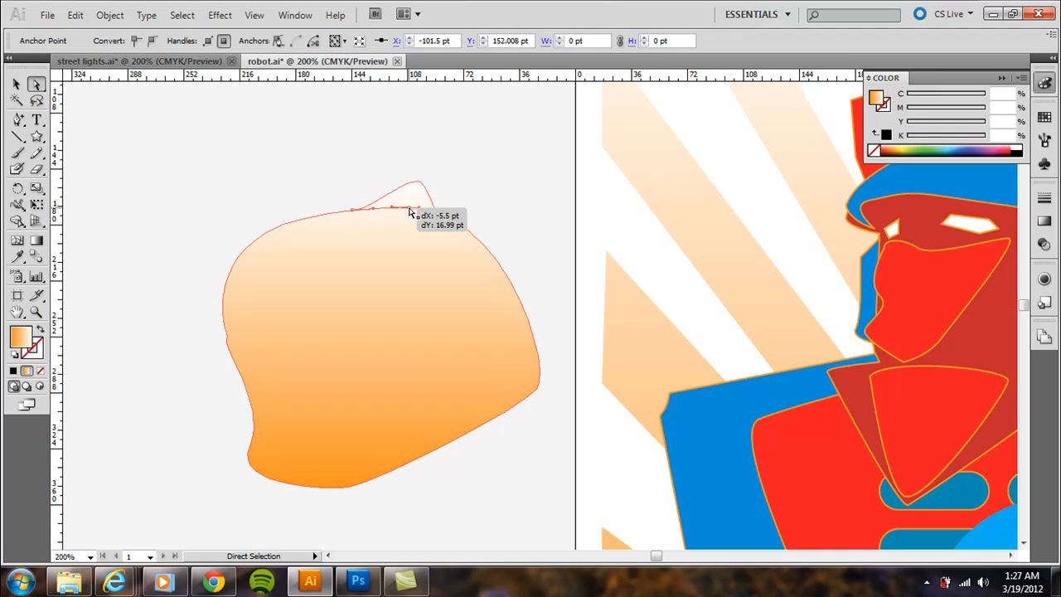
left_click(18, 118)
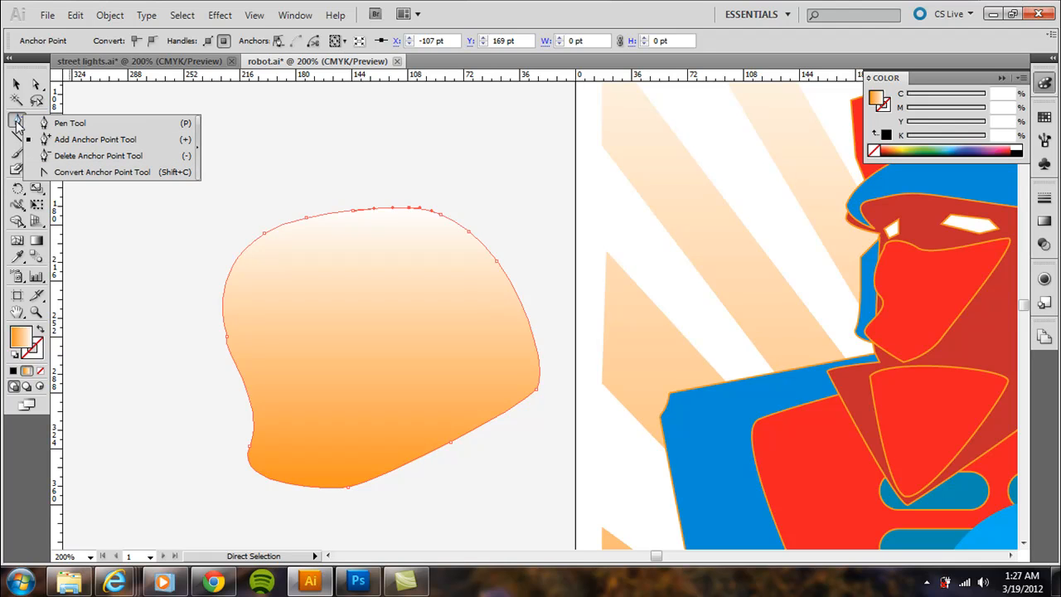
Step: Drag the gradient blob with the Selection Tool to sit above the robot's head
left_click(97, 155)
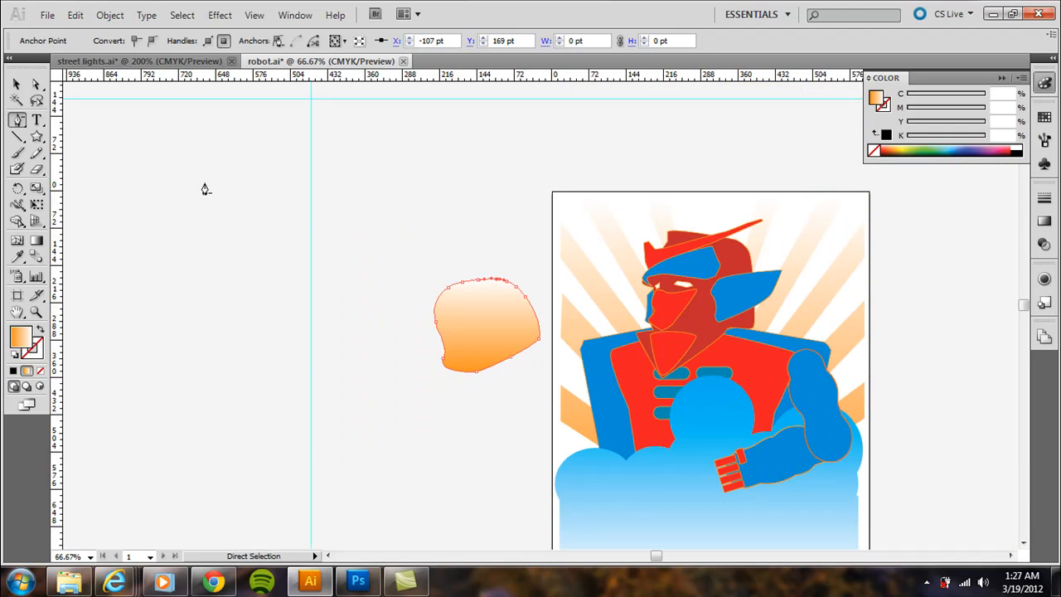
left_click(16, 86)
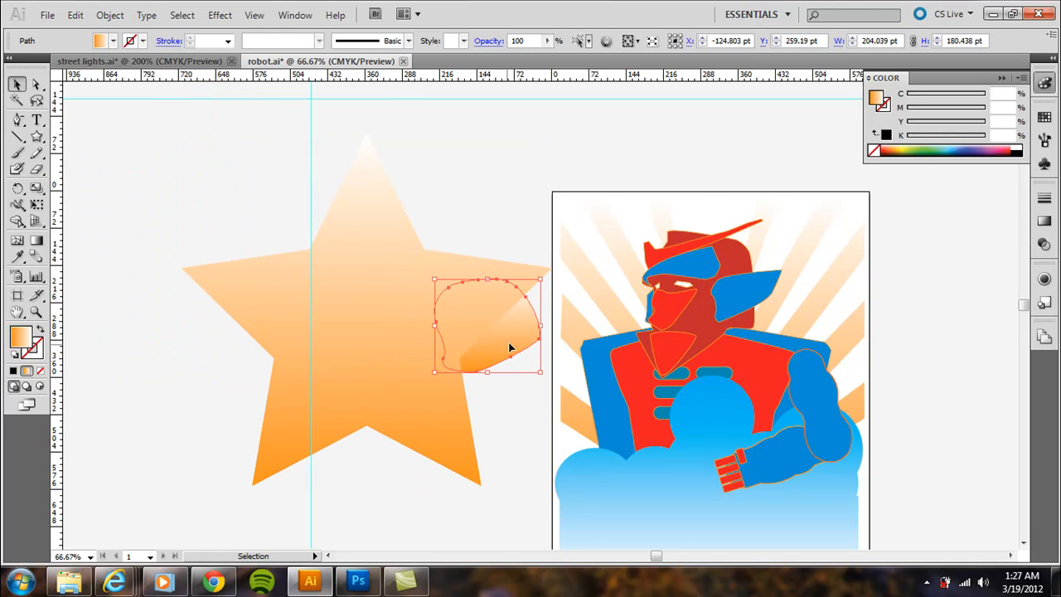
left_click_drag(487, 323, 730, 180)
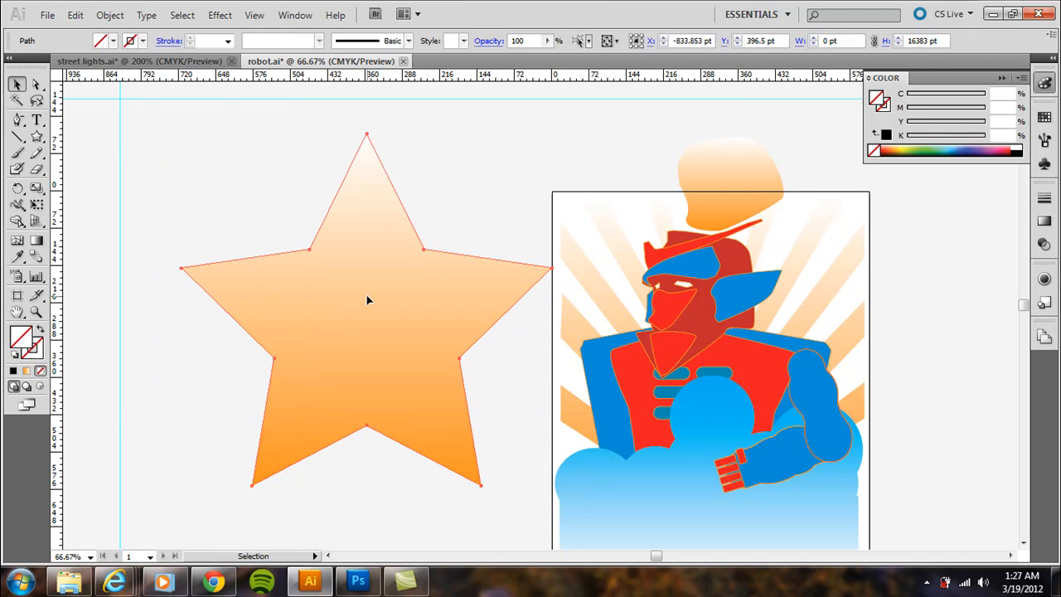
Step: Delete the star's top anchor points, then rotate the banner shape 90° sideways
left_click(369, 300)
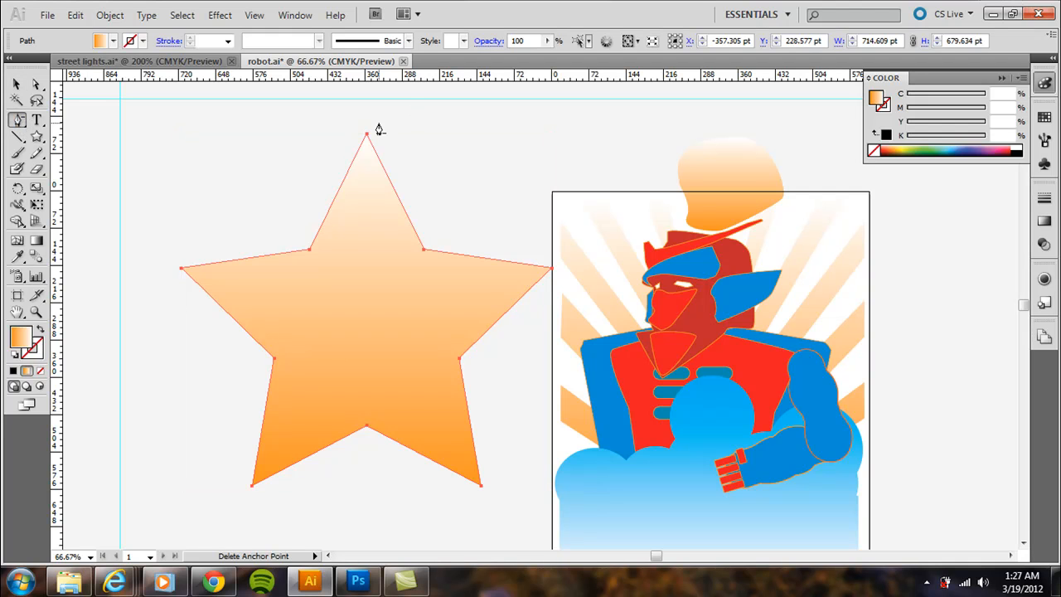
left_click(368, 134)
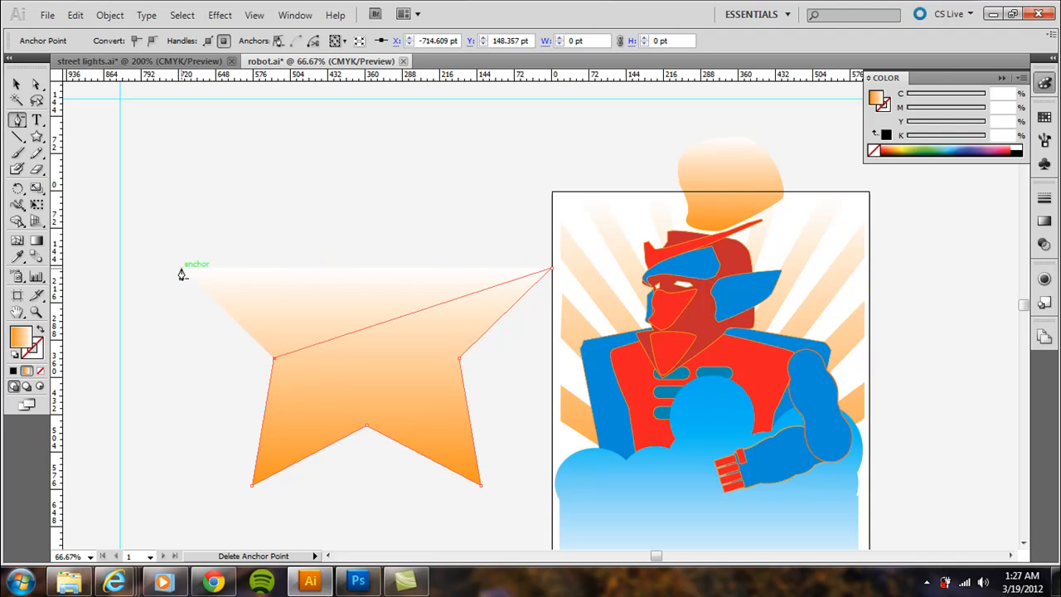
left_click_drag(183, 273, 552, 274)
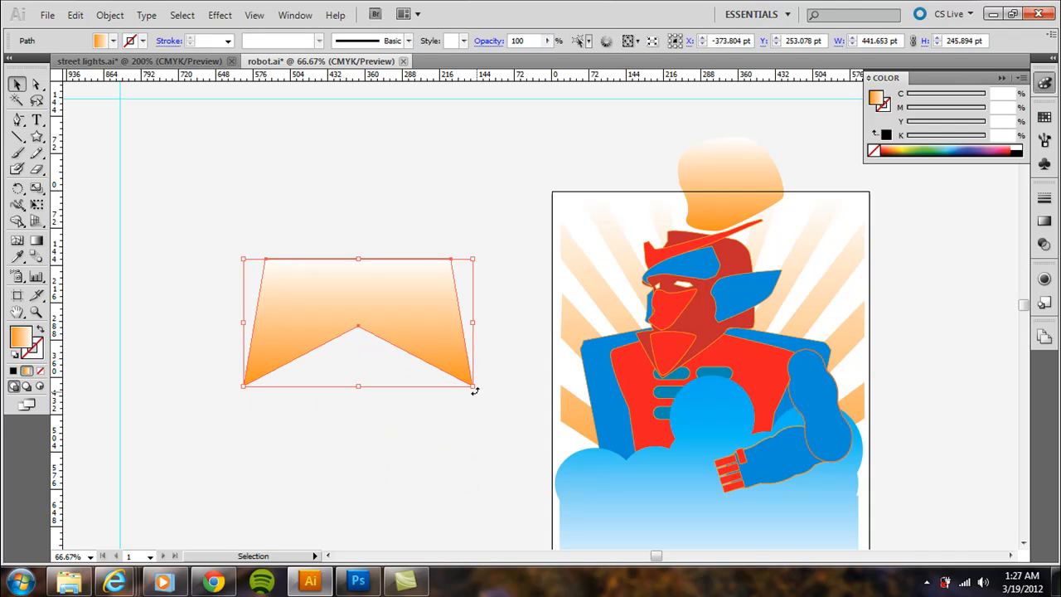
left_click_drag(474, 389, 463, 153)
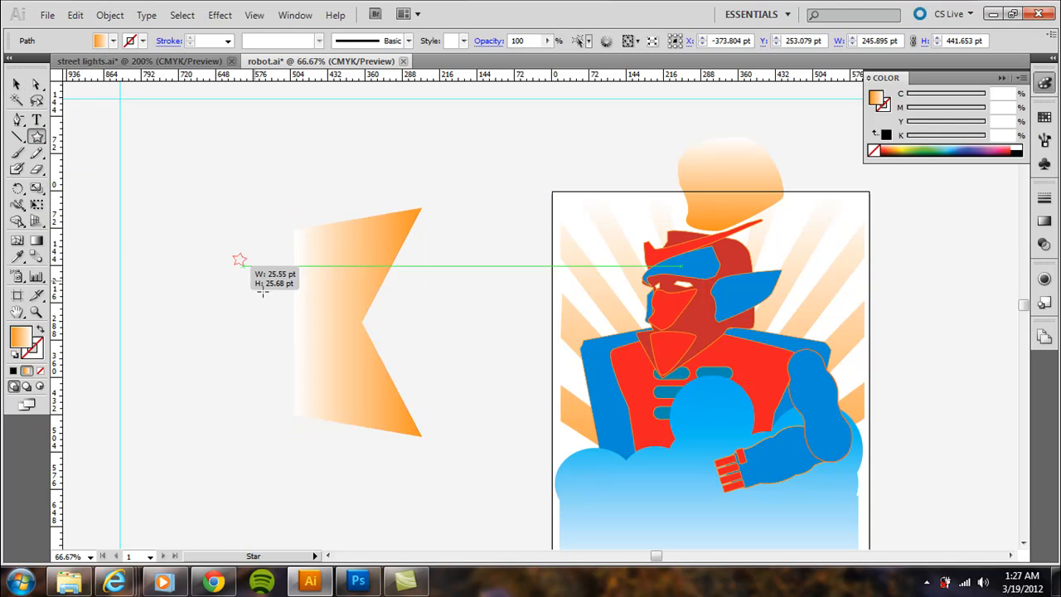
Step: Draw a small new gradient star above the left of the banner
left_click_drag(241, 258, 280, 317)
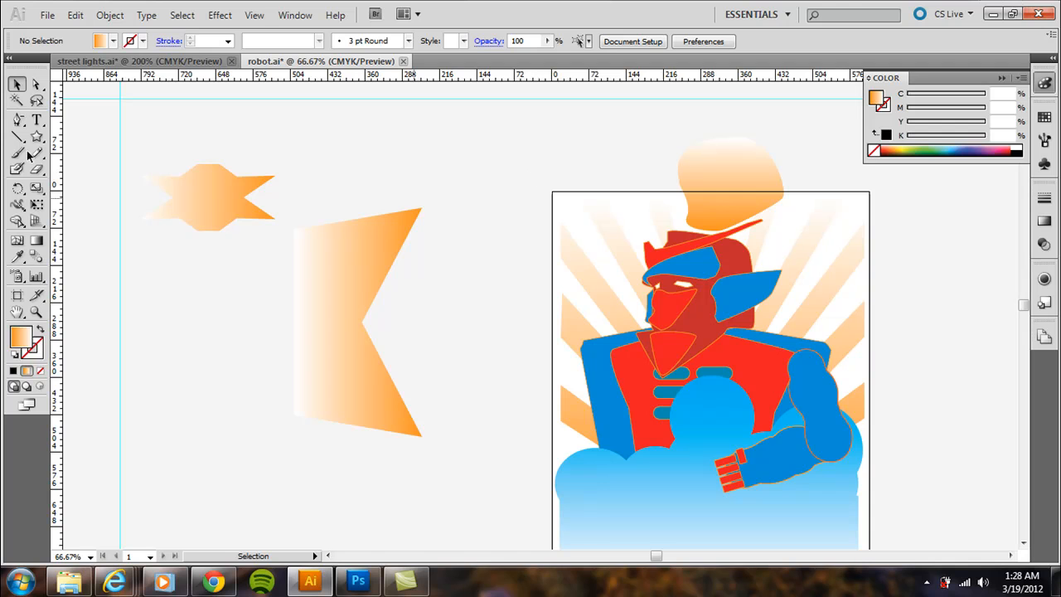
left_click(19, 120)
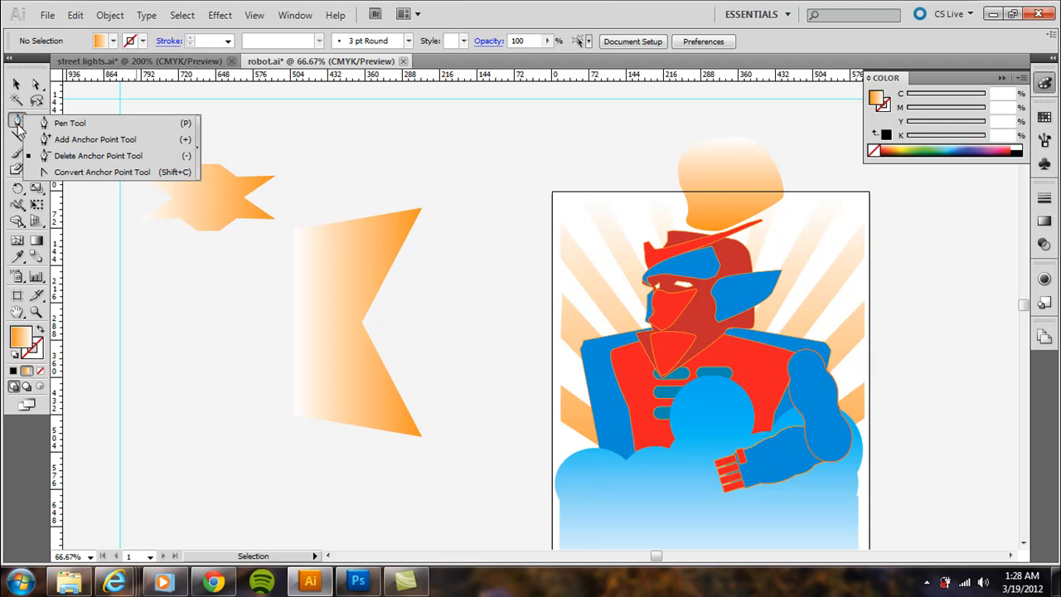
left_click(70, 122)
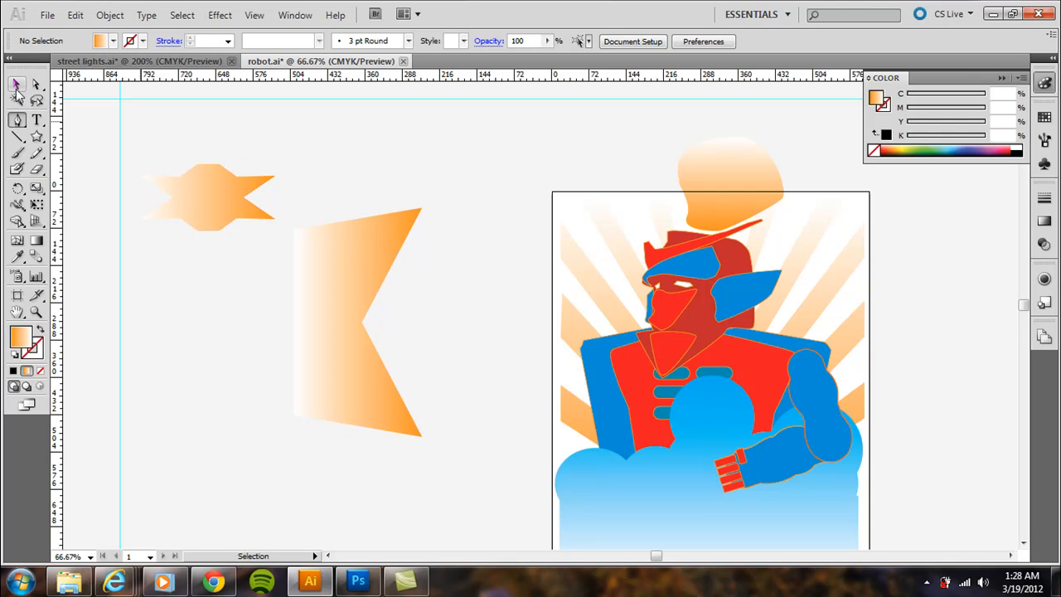
left_click(37, 86)
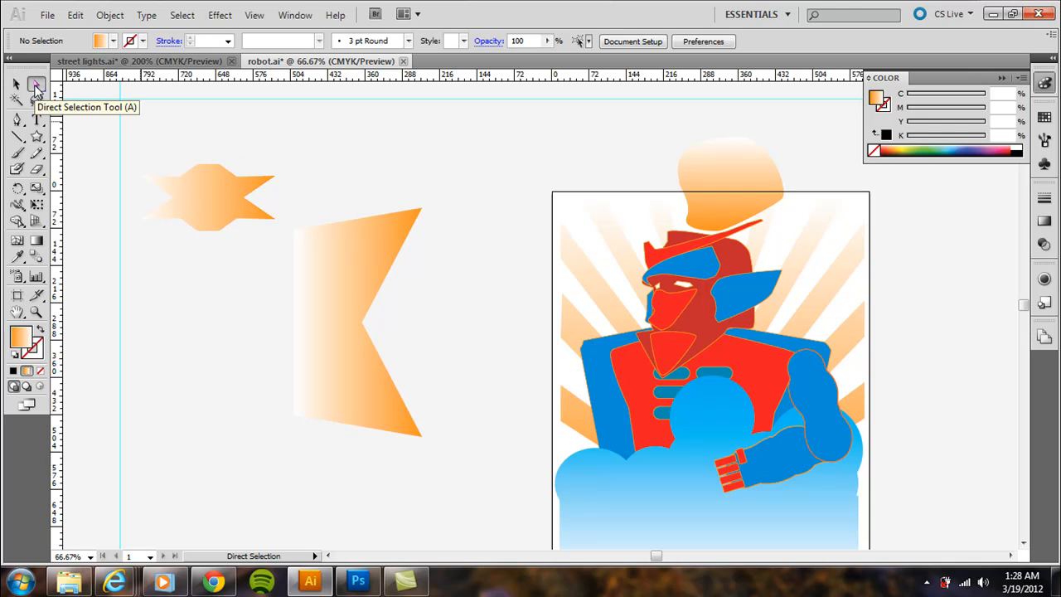